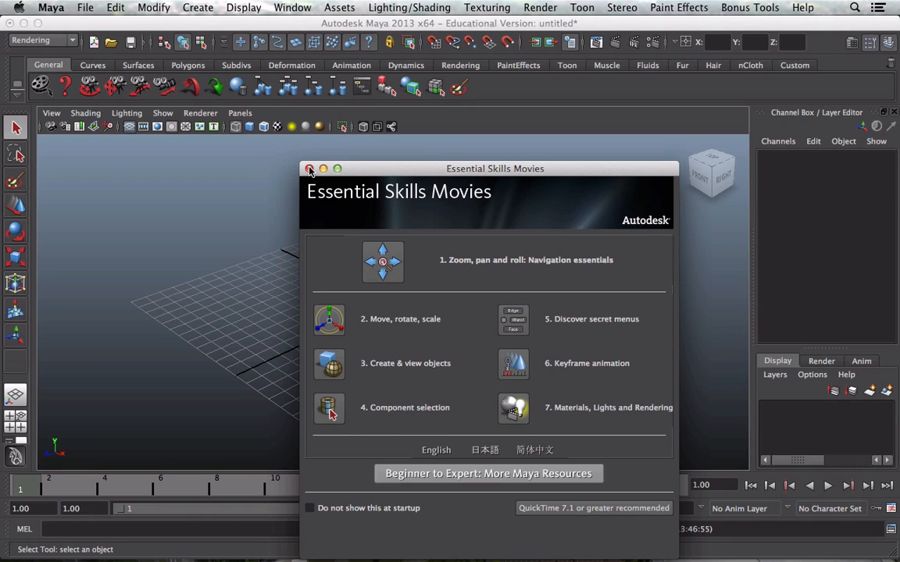
Dismiss the Essential Skills Movies startup window and open the File menu
{"action": "left_click", "coordinate": [310, 169]}
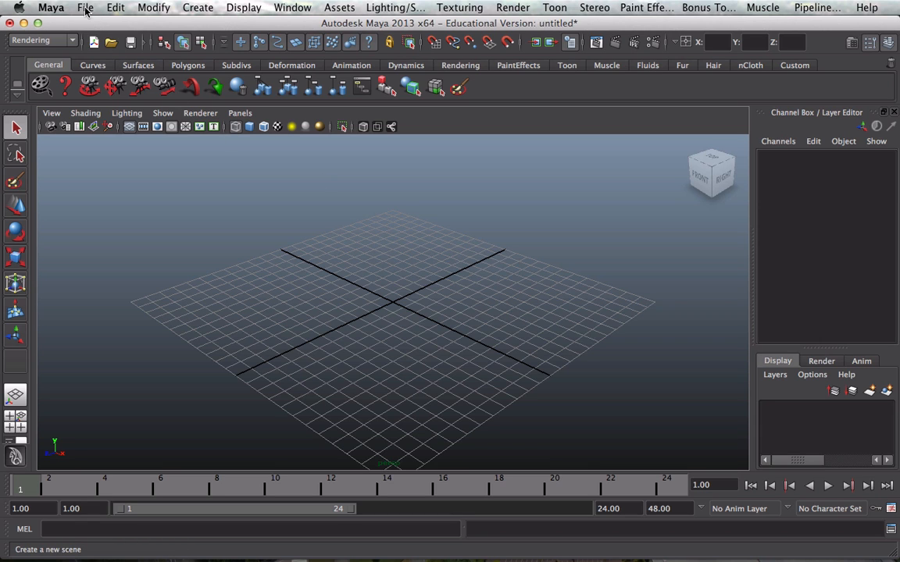
{"action": "left_click", "coordinate": [86, 7]}
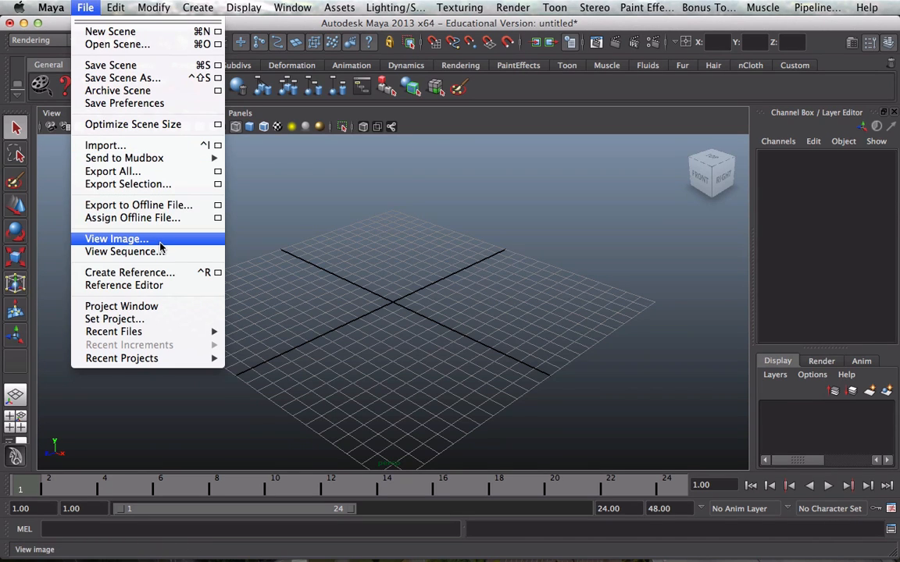
Rename the current project to 'Earth' in the Project Window and accept it
{"action": "left_click", "coordinate": [121, 306]}
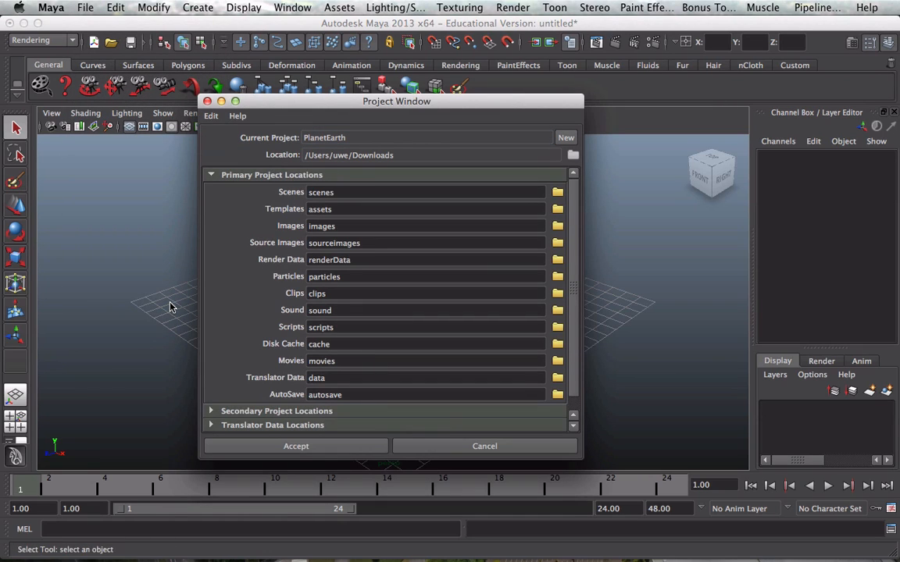
{"action": "mouse_move", "coordinate": [419, 147]}
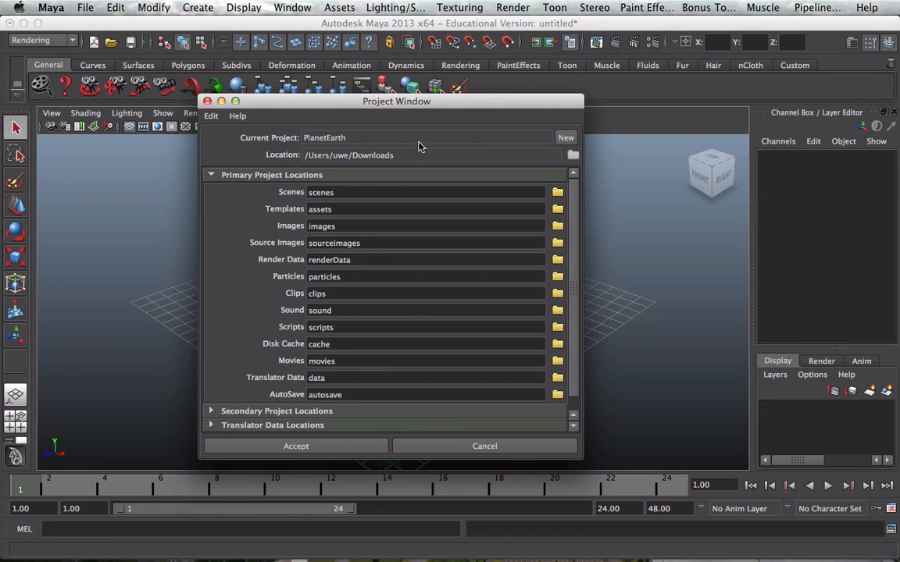
{"action": "left_click", "coordinate": [566, 137]}
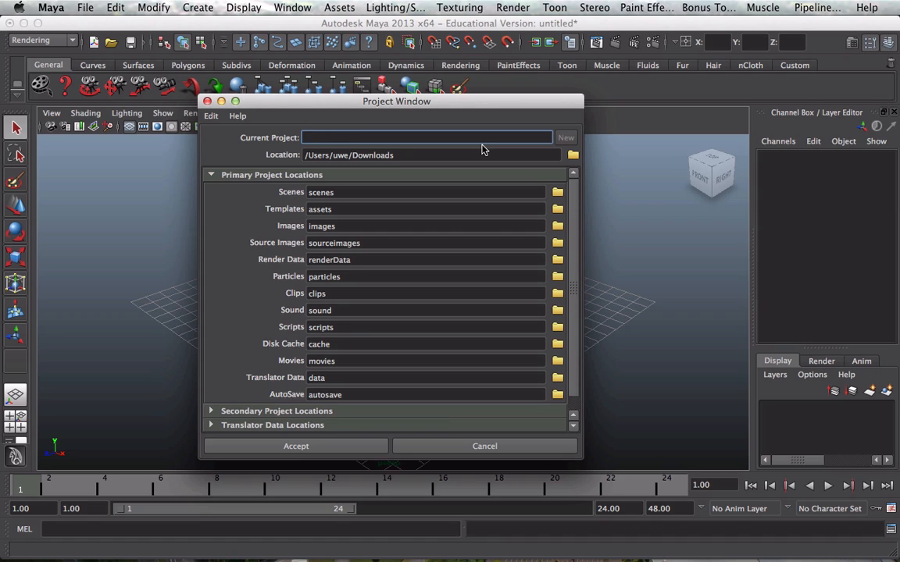
{"action": "type", "text": "EArth"}
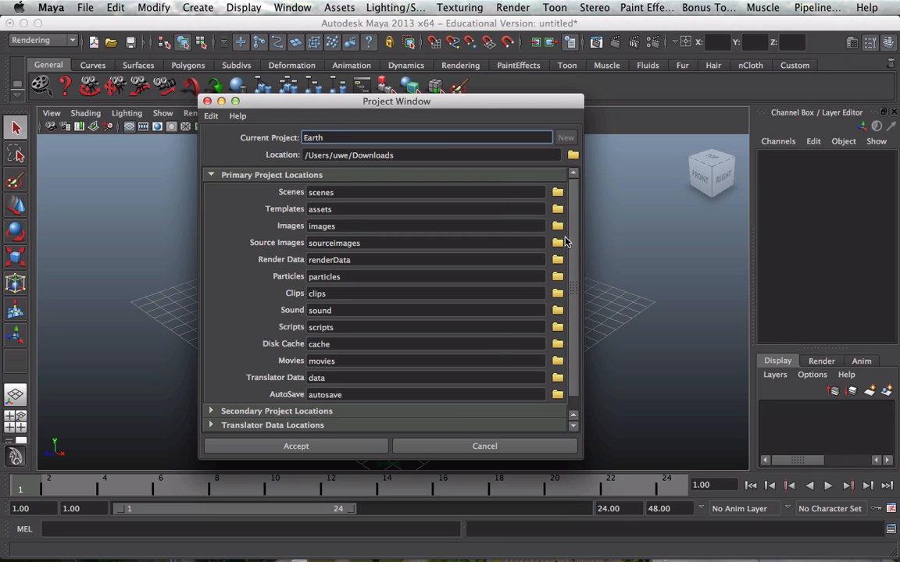
{"action": "mouse_move", "coordinate": [419, 320]}
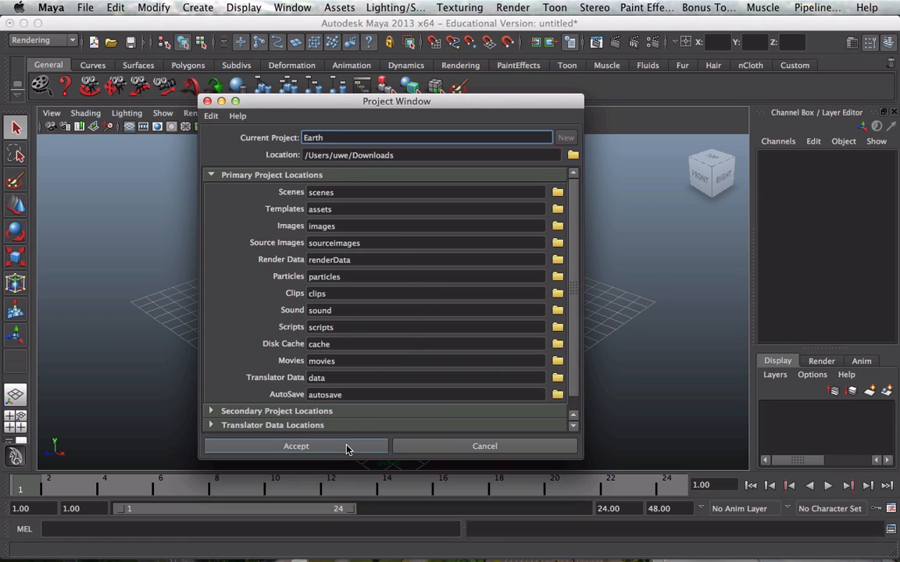
{"action": "left_click", "coordinate": [295, 446]}
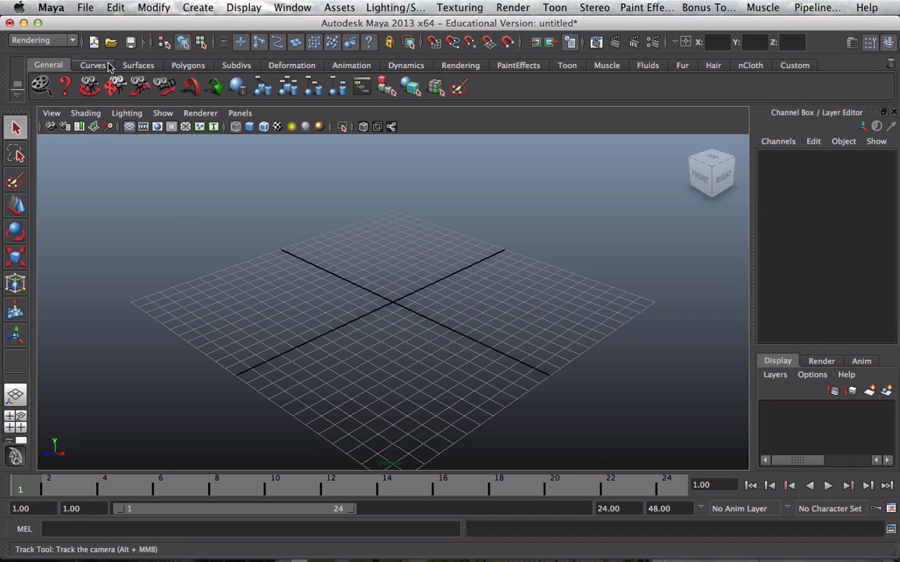
Create a polygon sphere, pSphere1, at the scene origin from the Create menu
{"action": "left_click", "coordinate": [197, 7]}
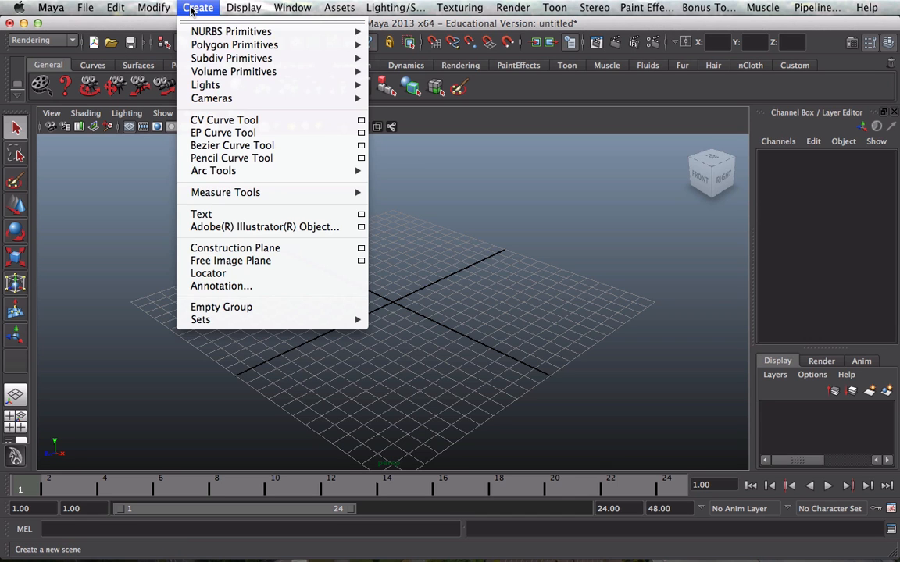
{"action": "mouse_move", "coordinate": [235, 45]}
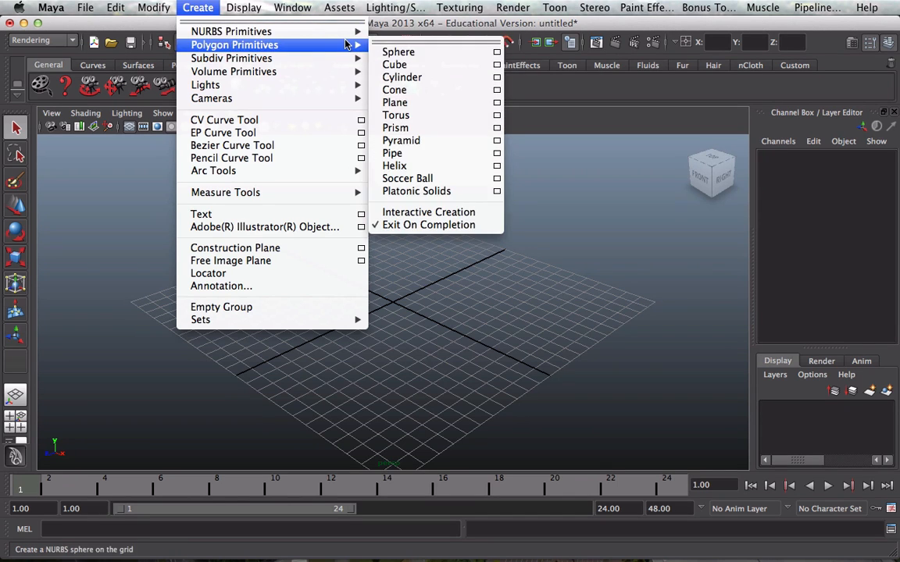
{"action": "left_click", "coordinate": [398, 52]}
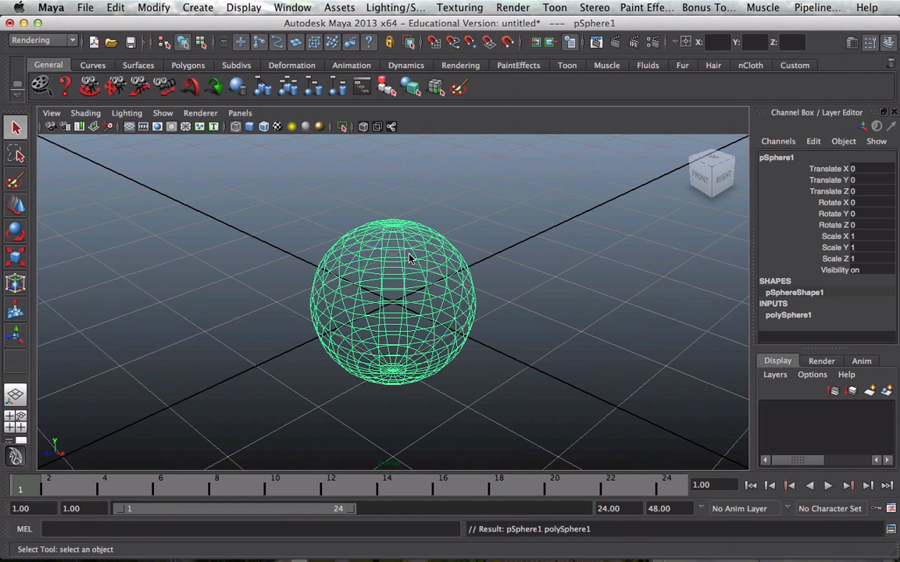
{"action": "mouse_move", "coordinate": [451, 242]}
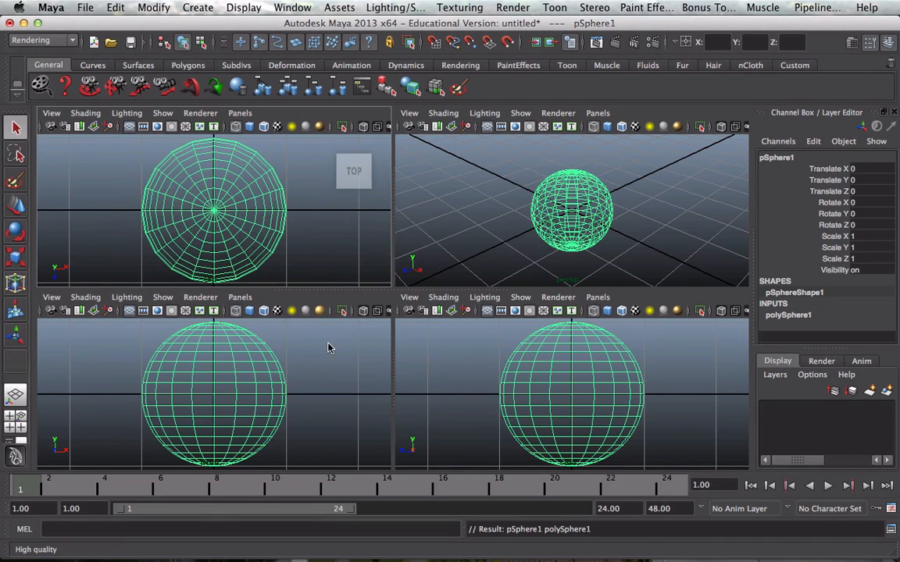
{"action": "mouse_move", "coordinate": [492, 221]}
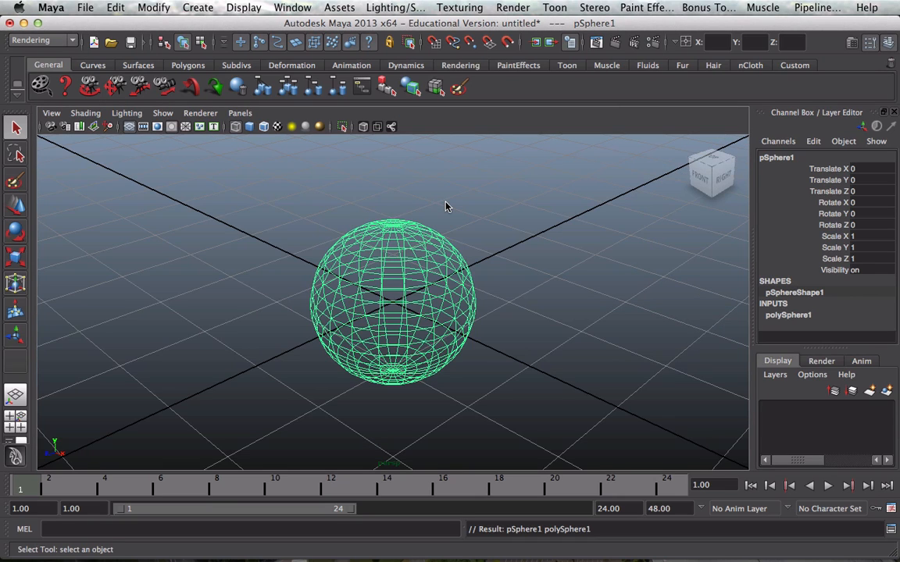
{"action": "mouse_move", "coordinate": [427, 241]}
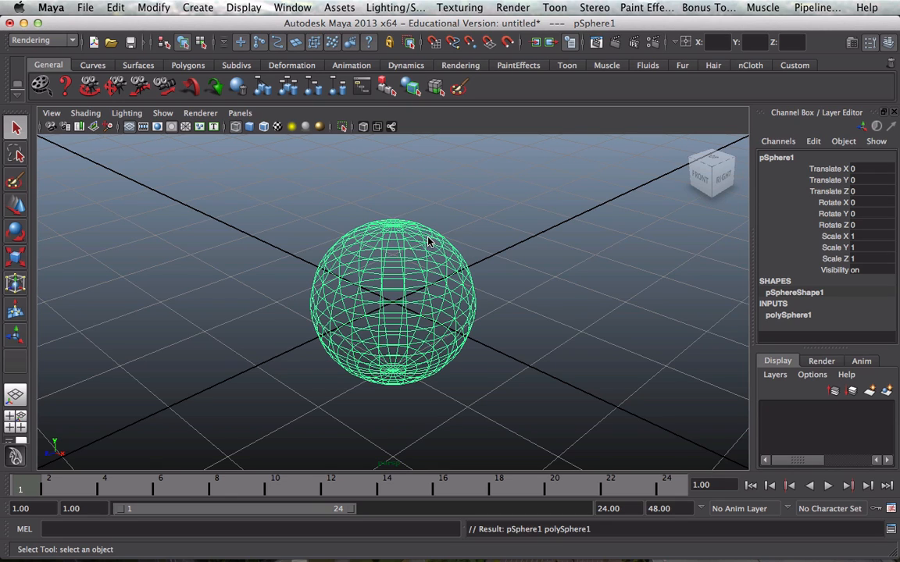
{"action": "mouse_move", "coordinate": [455, 224]}
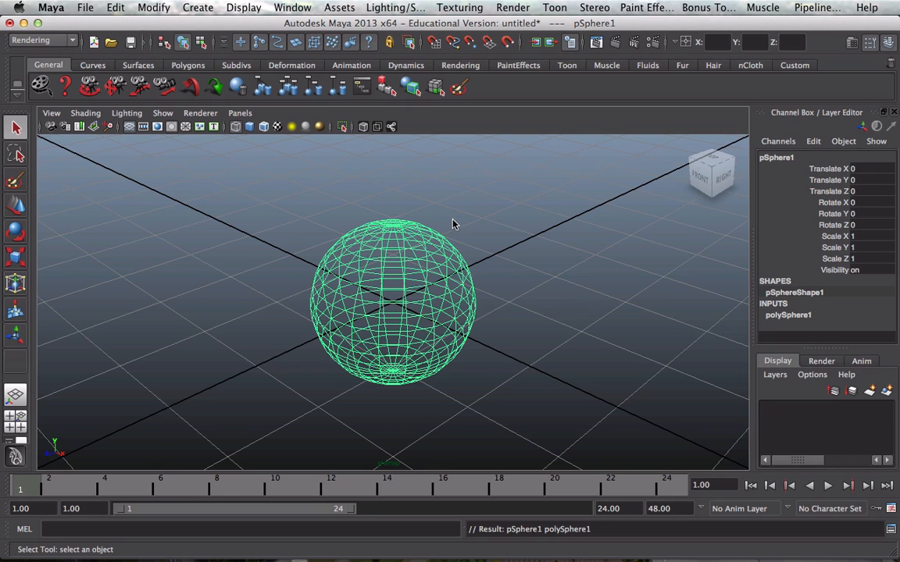
{"action": "mouse_move", "coordinate": [334, 261]}
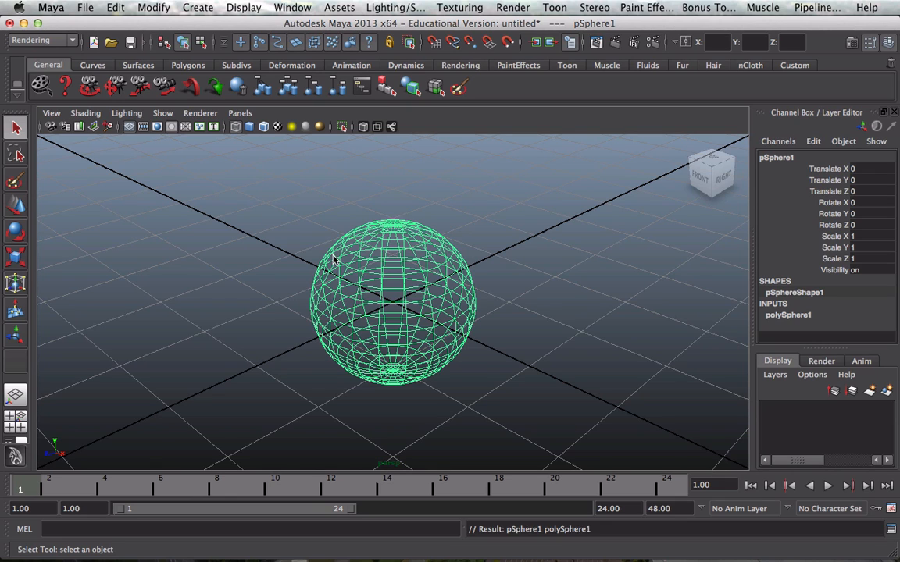
{"action": "mouse_move", "coordinate": [353, 273]}
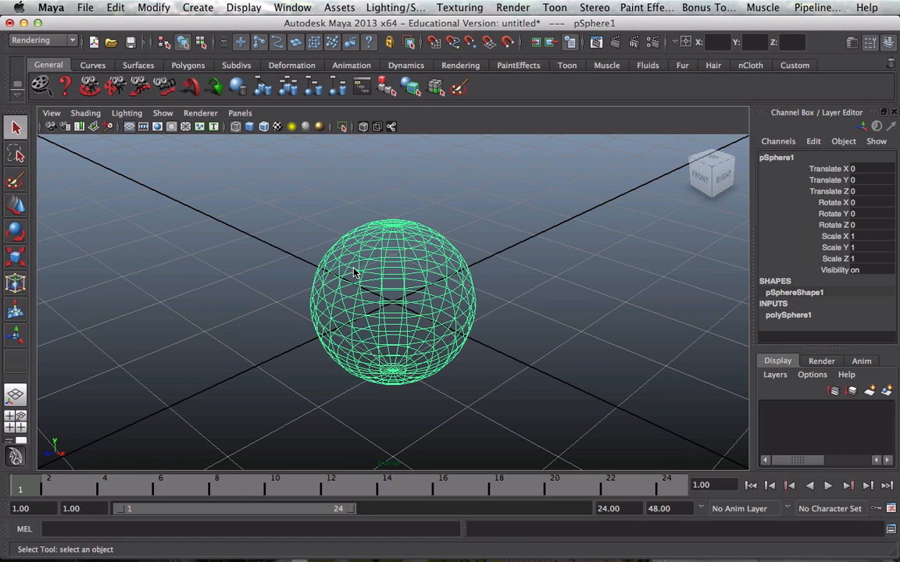
{"action": "mouse_move", "coordinate": [396, 280]}
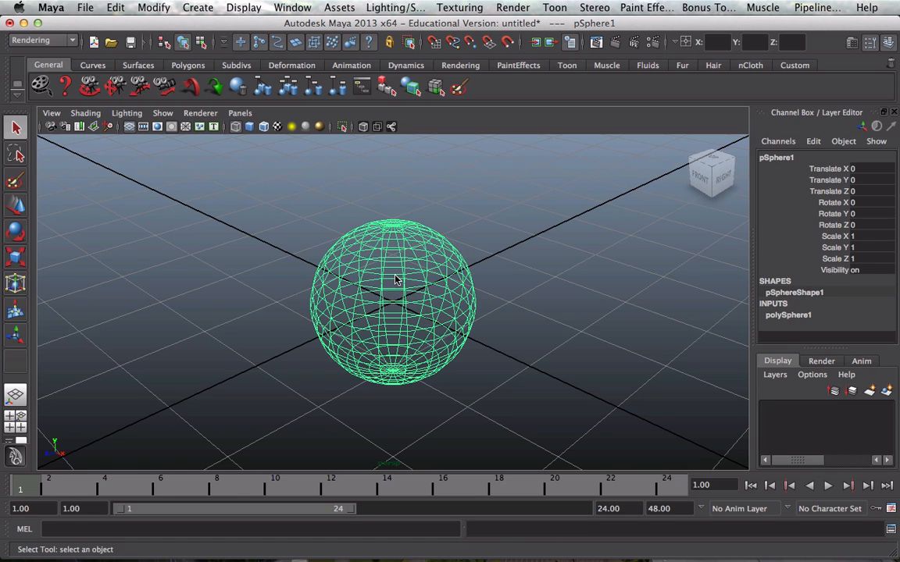
{"action": "mouse_move", "coordinate": [463, 305]}
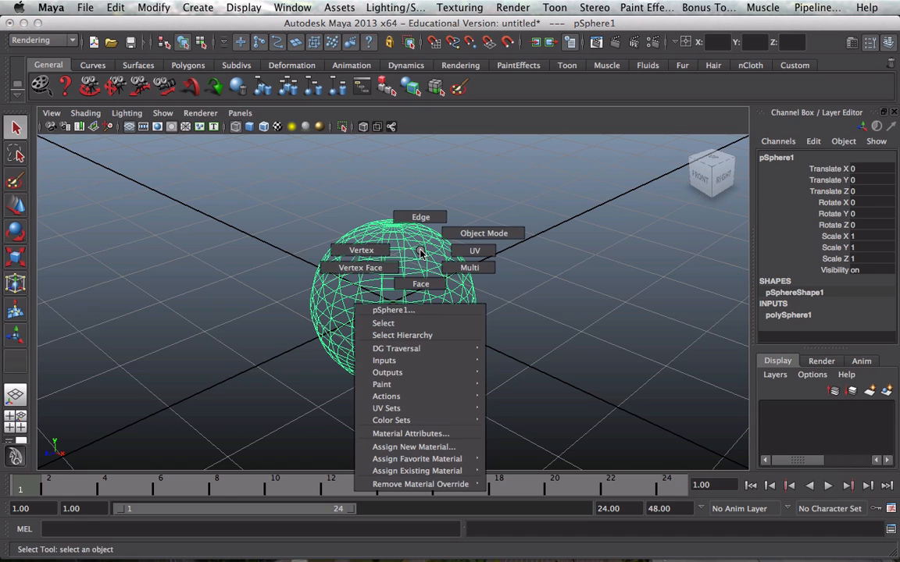
{"action": "mouse_move", "coordinate": [387, 372]}
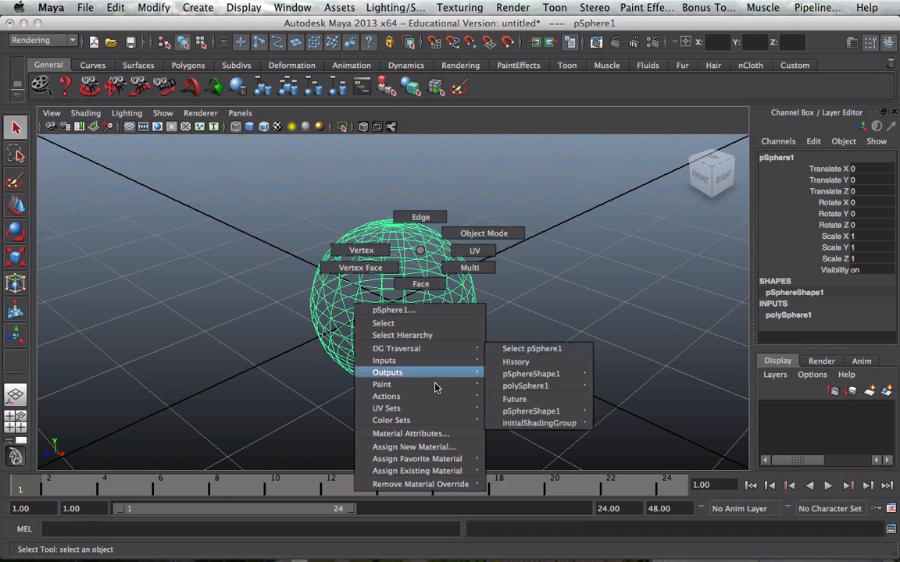
Assign a new Lambert material, lambert2, to the sphere
{"action": "left_click", "coordinate": [413, 447]}
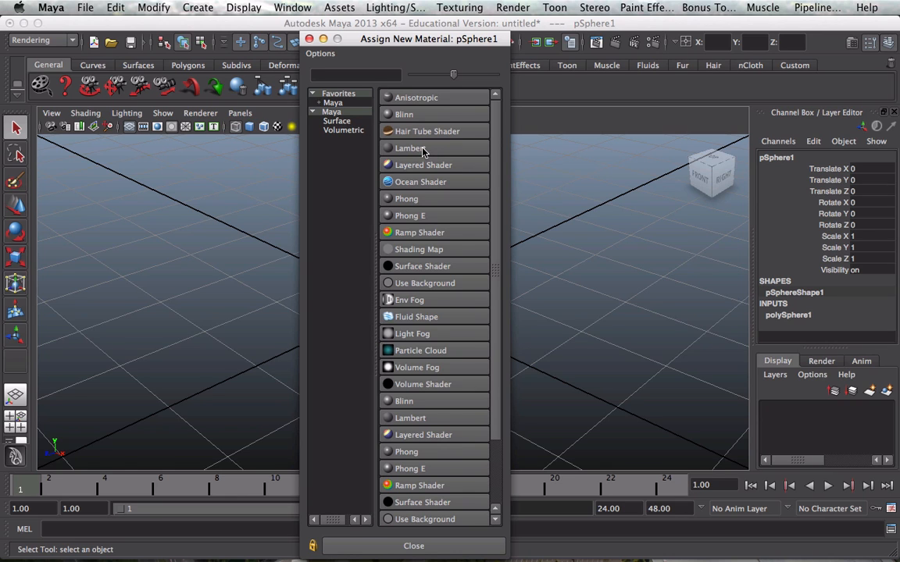
{"action": "left_click", "coordinate": [409, 148]}
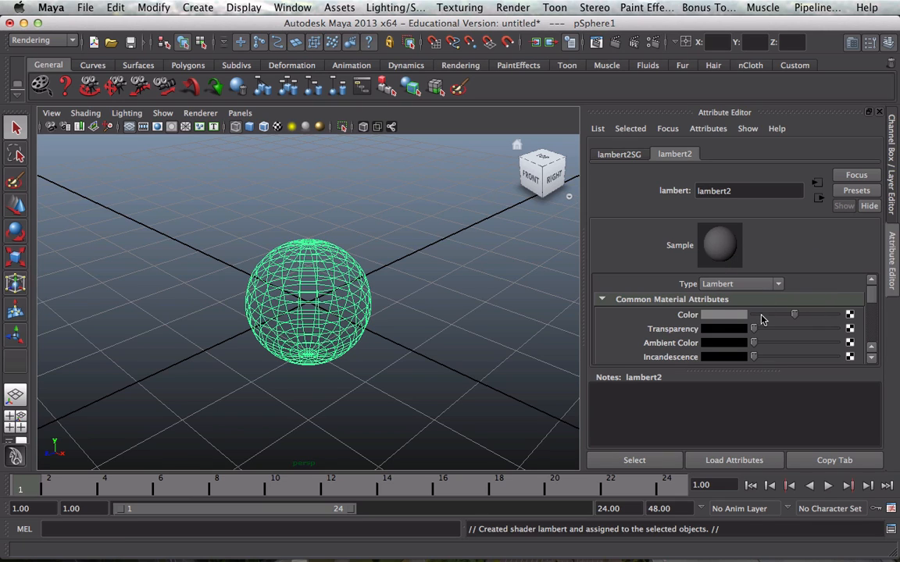
{"action": "mouse_move", "coordinate": [851, 318]}
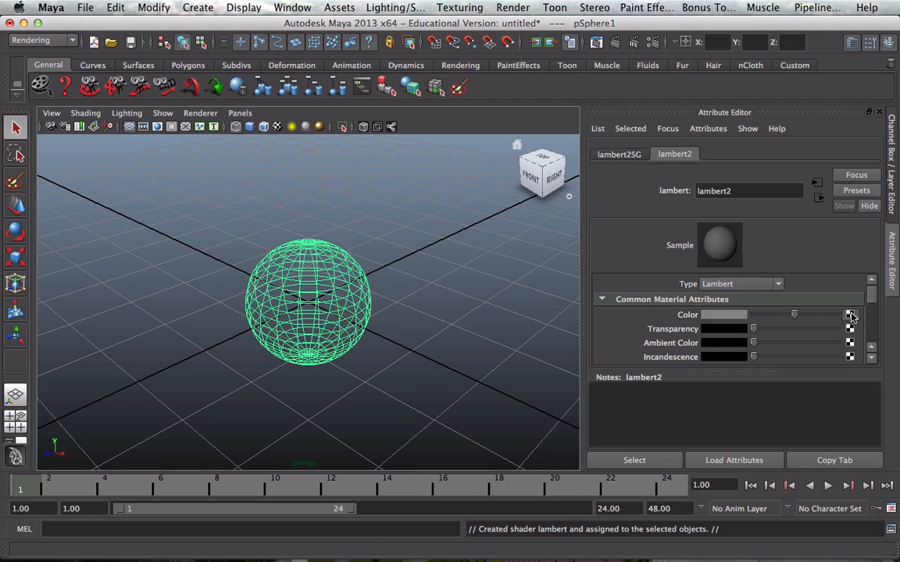
Connect an image File texture node to lambert2's colour attribute
{"action": "left_click", "coordinate": [850, 315]}
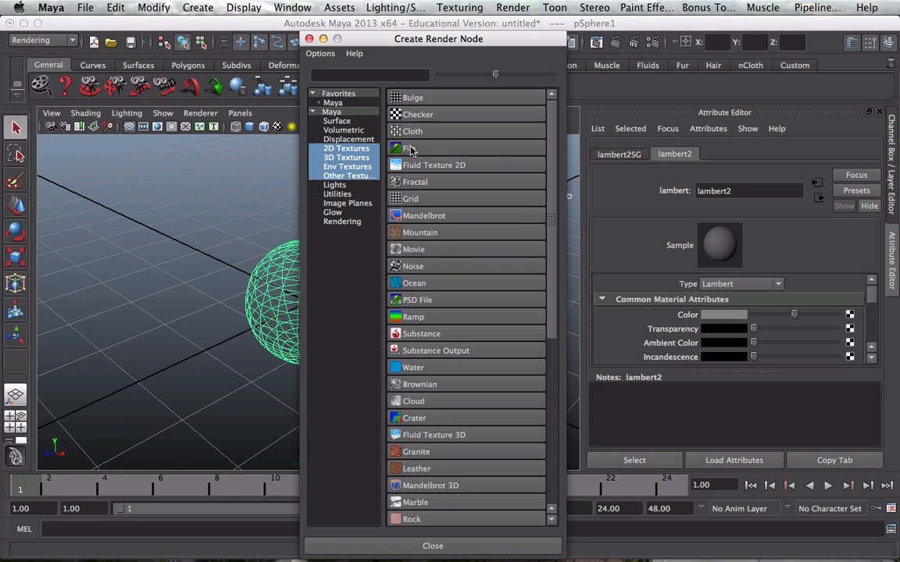
{"action": "mouse_move", "coordinate": [410, 148]}
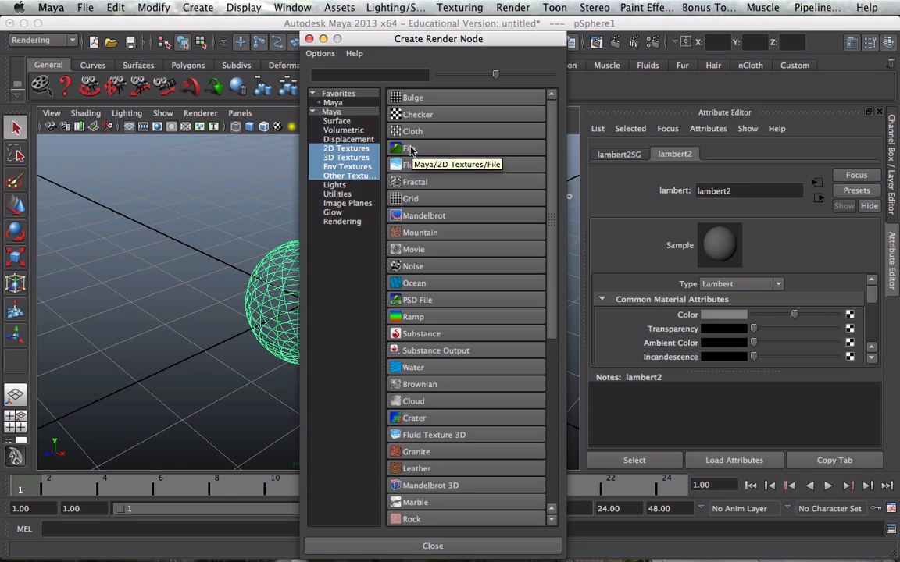
{"action": "left_click", "coordinate": [412, 148]}
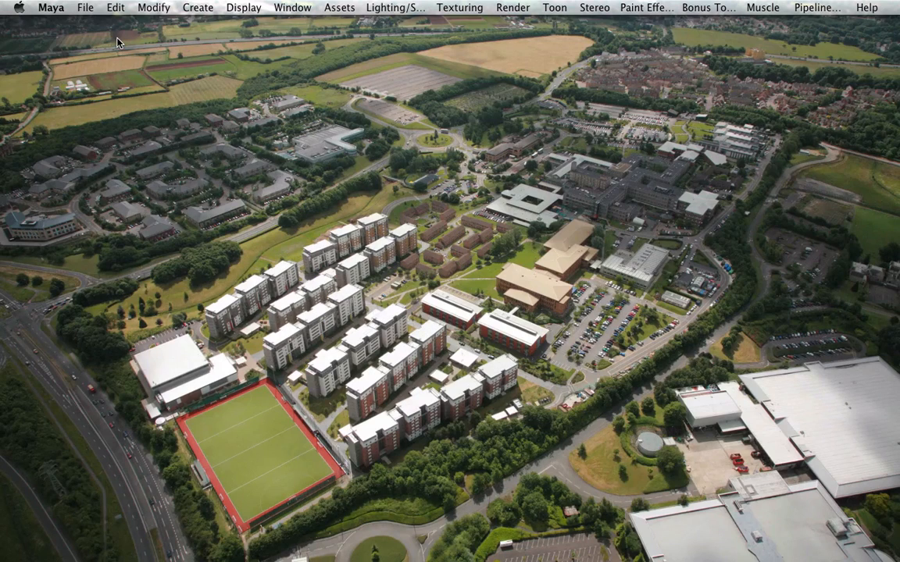
Move earthtexture.jpg from Downloads into the Earth project's sourceimages folder
{"action": "left_click", "coordinate": [184, 7]}
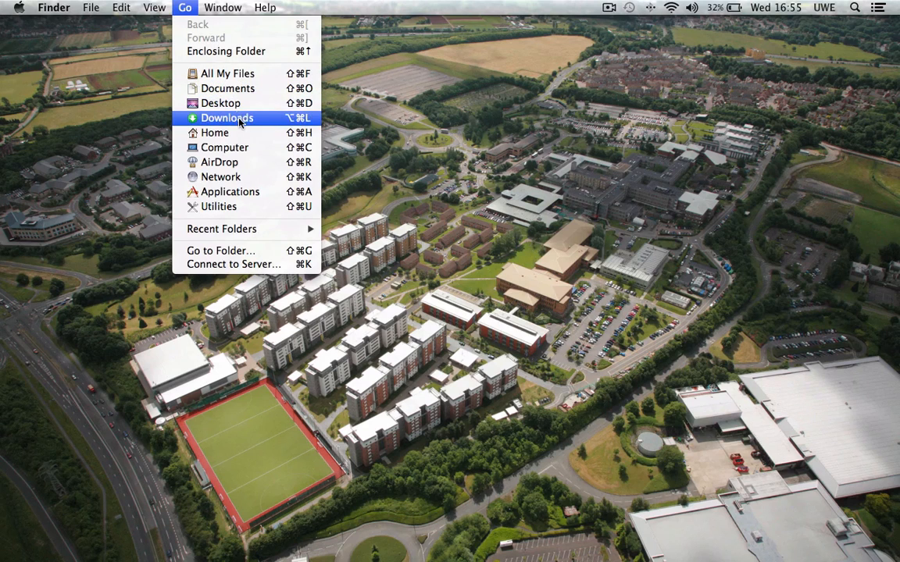
{"action": "mouse_move", "coordinate": [227, 118]}
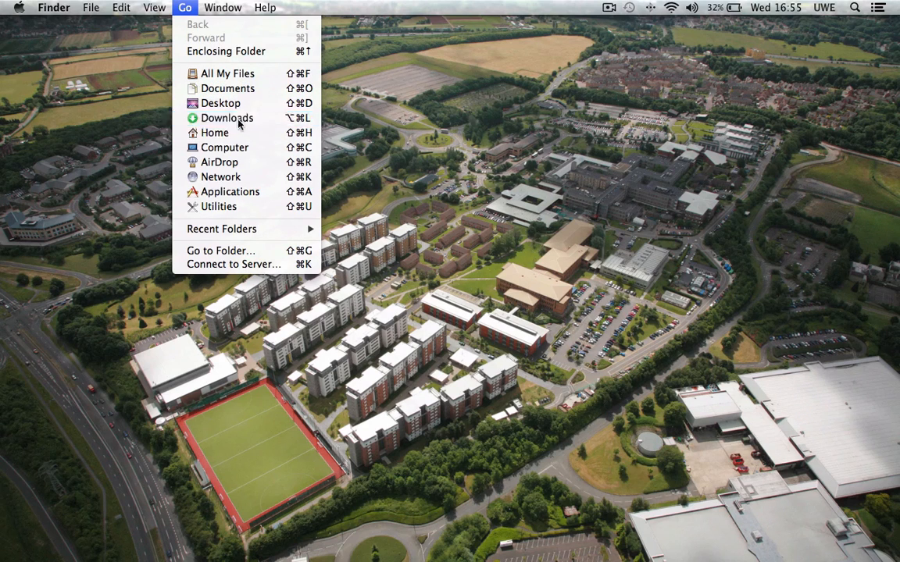
{"action": "left_click", "coordinate": [228, 118]}
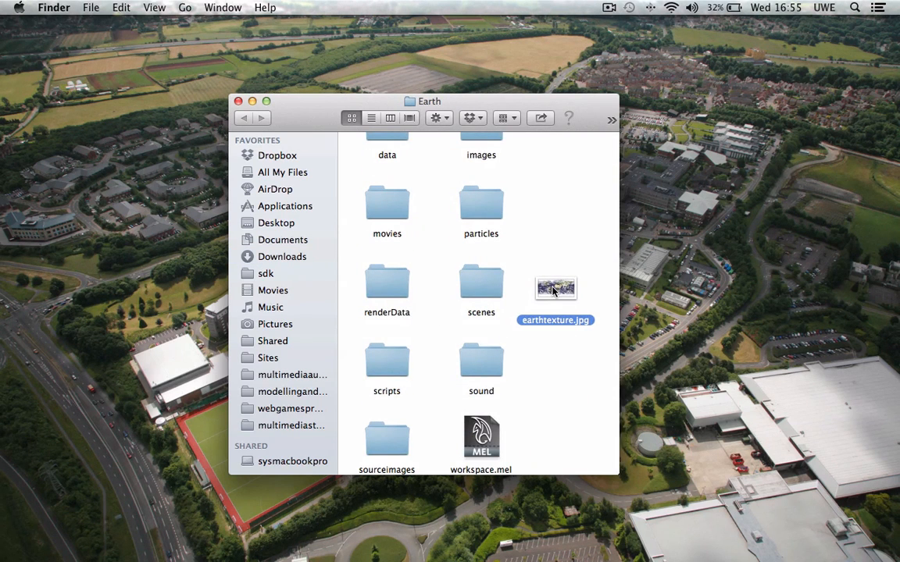
{"action": "left_click_drag", "start_coordinate": [555, 288], "coordinate": [388, 438]}
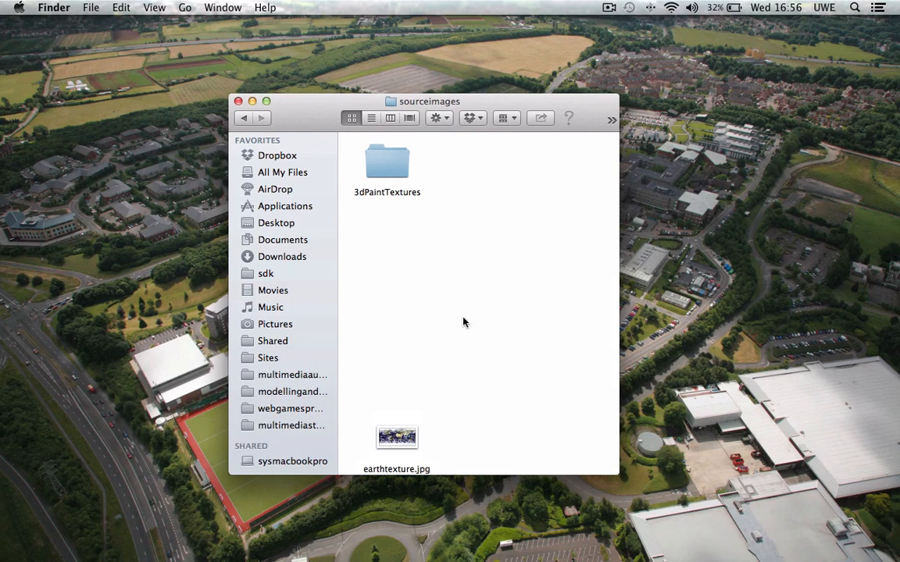
{"action": "mouse_move", "coordinate": [756, 535]}
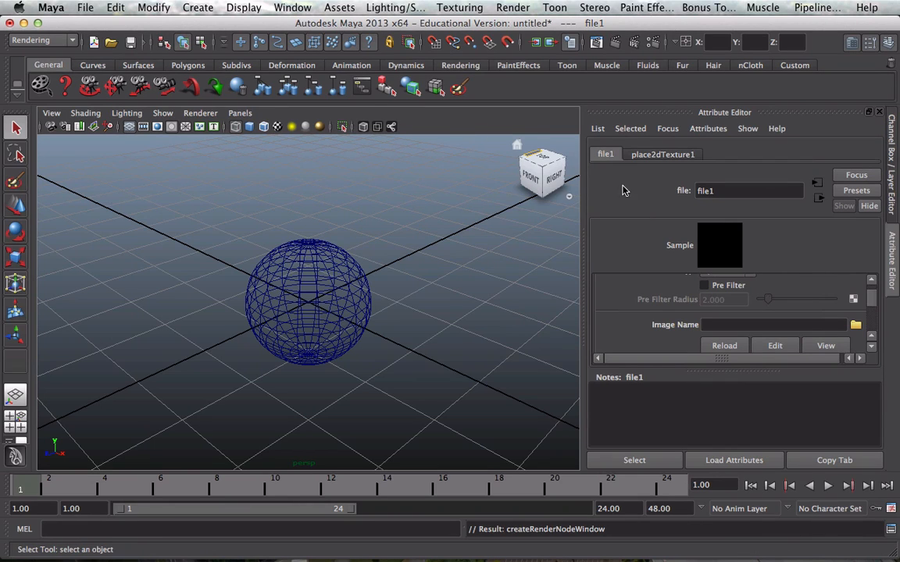
Load earthtexture.jpg as file1's image, then reselect the sphere
{"action": "left_click", "coordinate": [855, 324]}
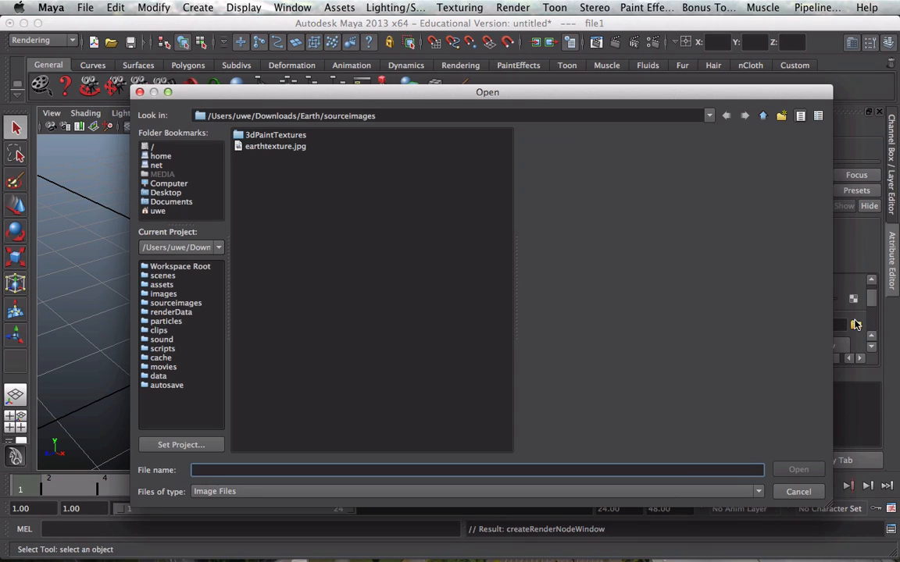
{"action": "left_click", "coordinate": [276, 146]}
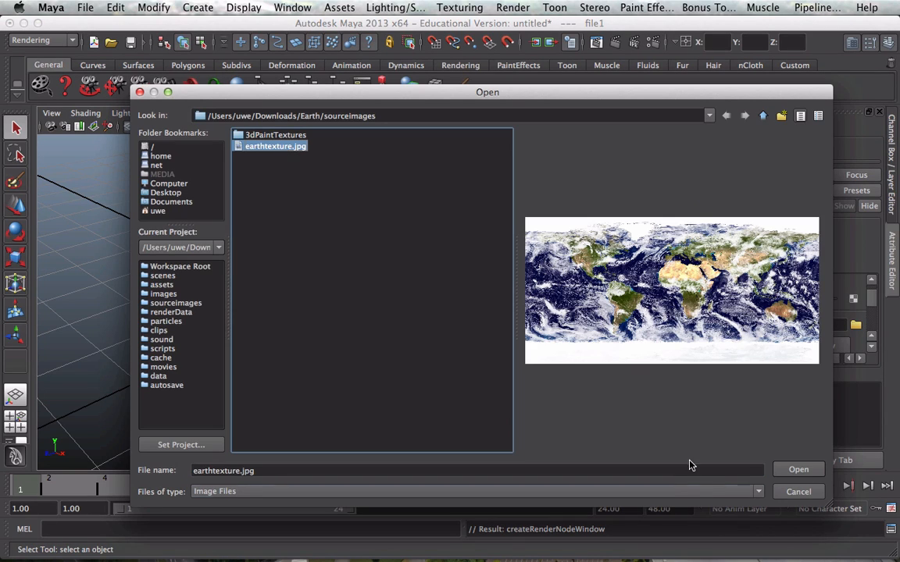
{"action": "left_click", "coordinate": [798, 469]}
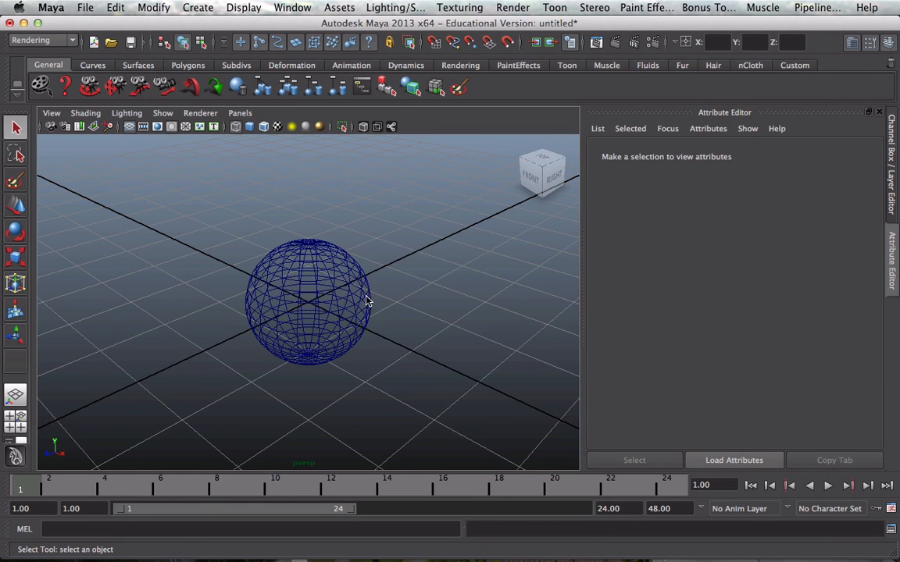
{"action": "left_click", "coordinate": [305, 304]}
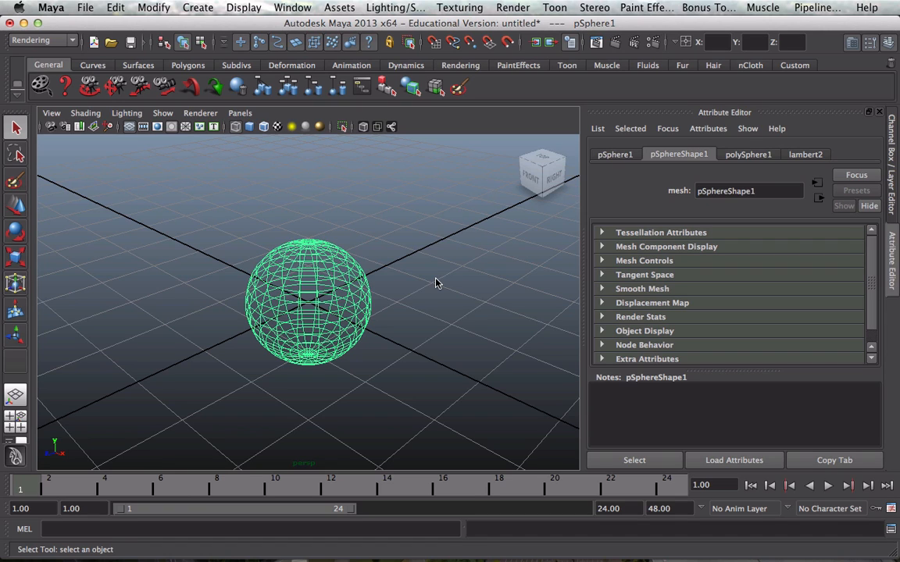
{"action": "mouse_move", "coordinate": [355, 287]}
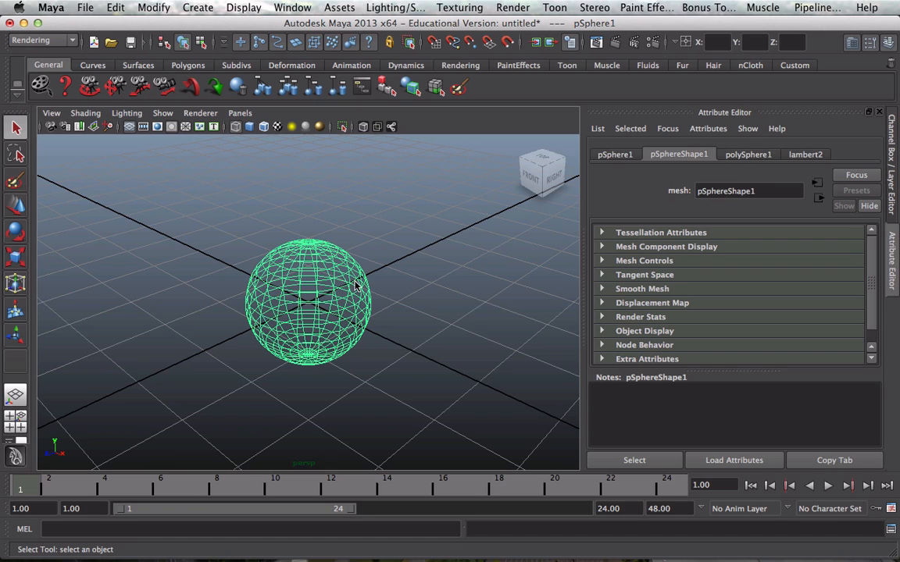
{"action": "mouse_move", "coordinate": [404, 292]}
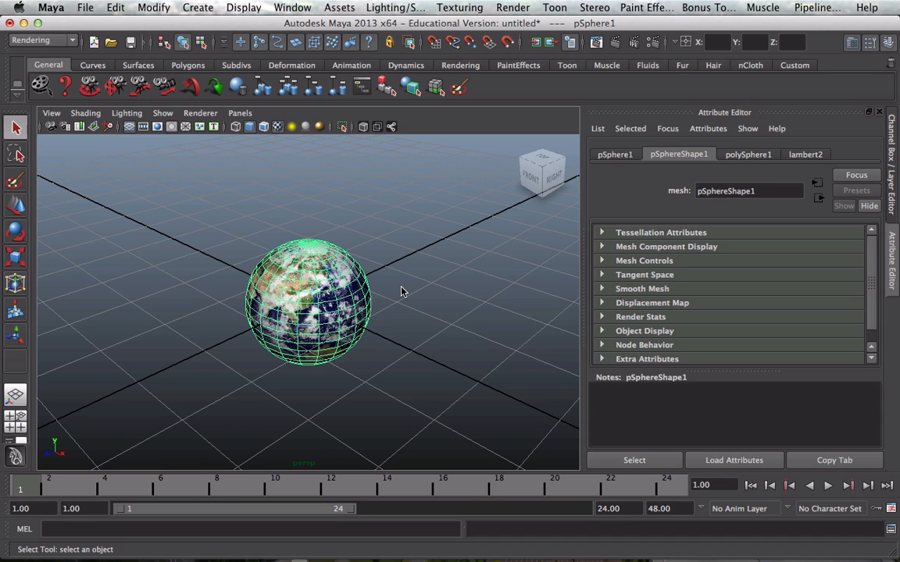
Deselect the textured globe and move the camera closer to inspect it
{"action": "left_click", "coordinate": [402, 292]}
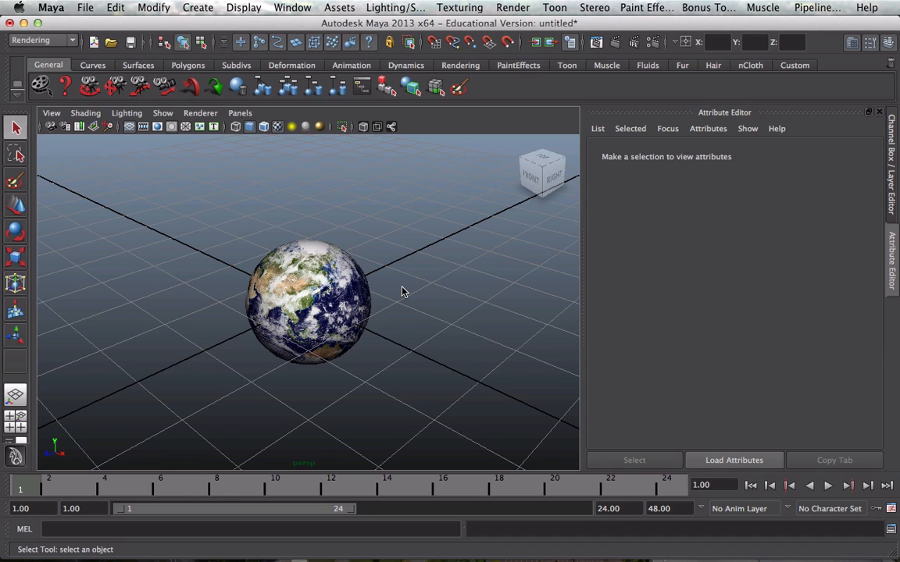
{"action": "left_click", "coordinate": [308, 301]}
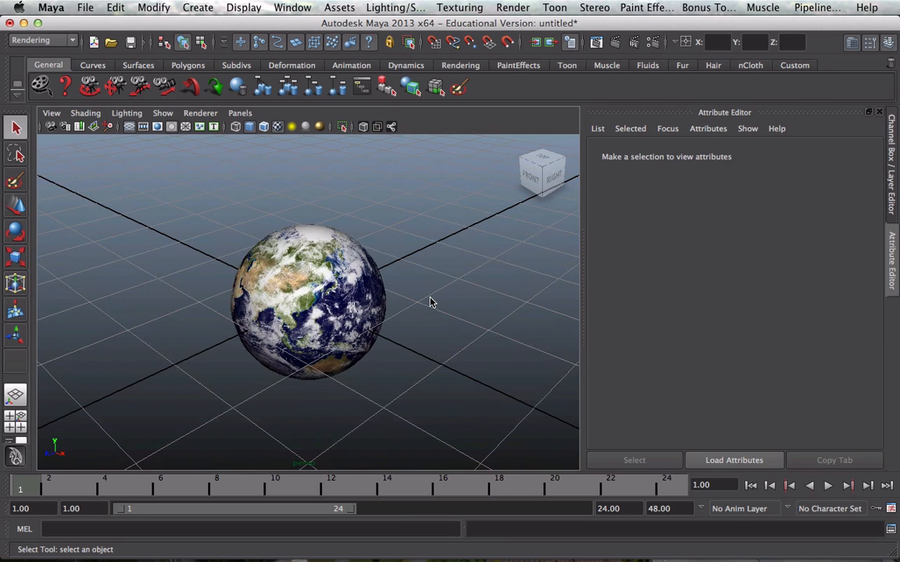
{"action": "left_click_drag", "start_coordinate": [434, 303], "coordinate": [449, 292]}
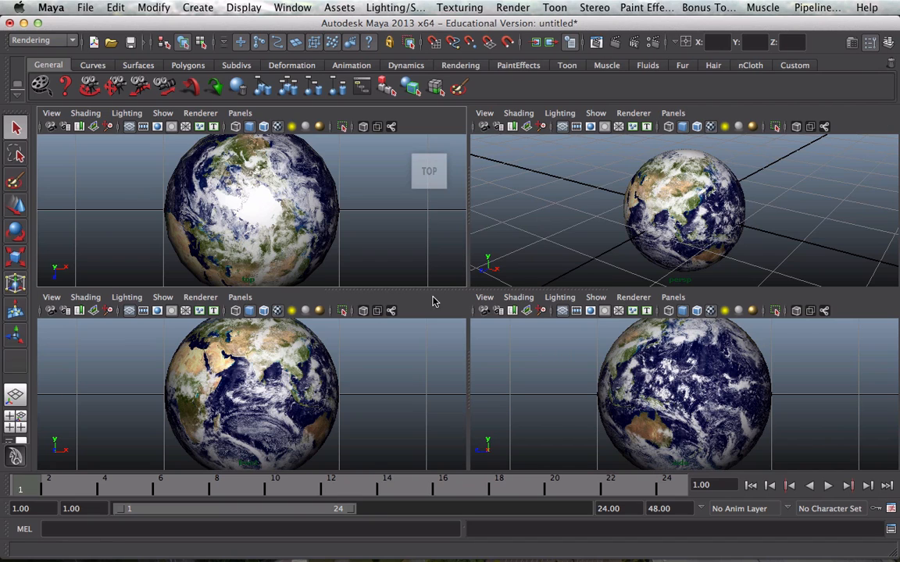
{"action": "mouse_move", "coordinate": [681, 216]}
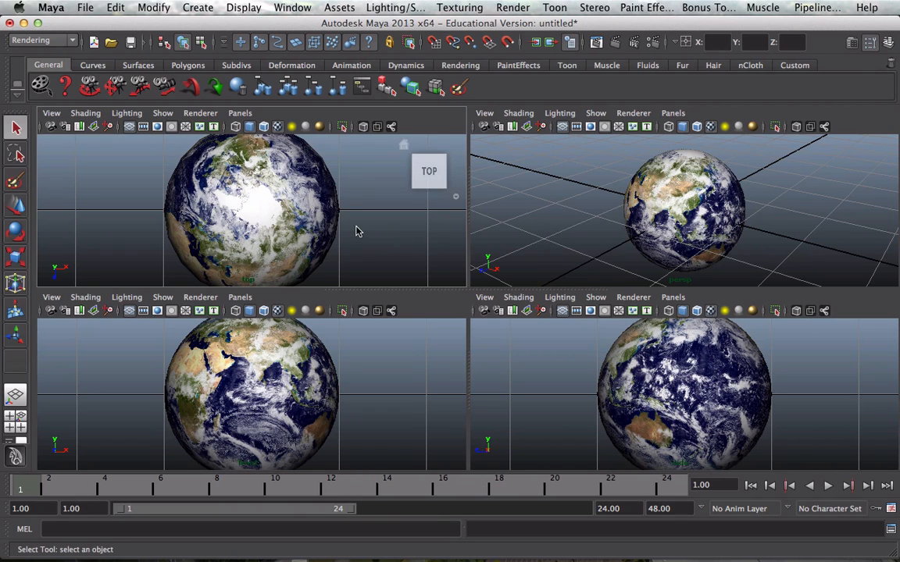
{"action": "mouse_move", "coordinate": [359, 227]}
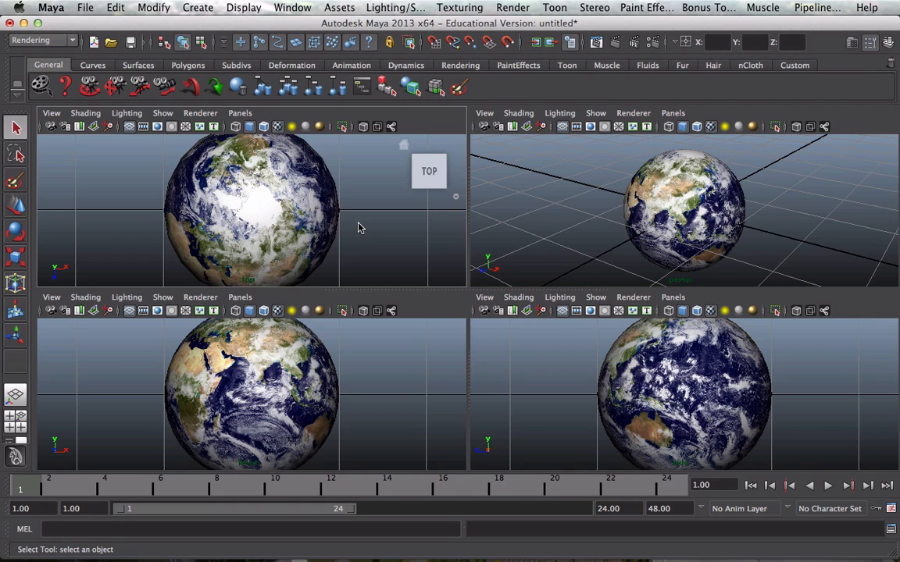
{"action": "mouse_move", "coordinate": [364, 222]}
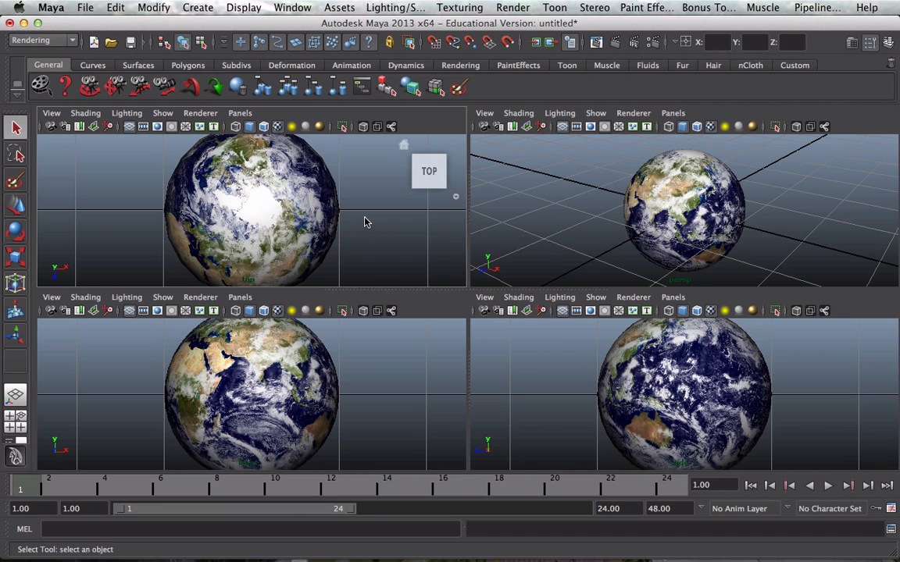
{"action": "mouse_move", "coordinate": [307, 221]}
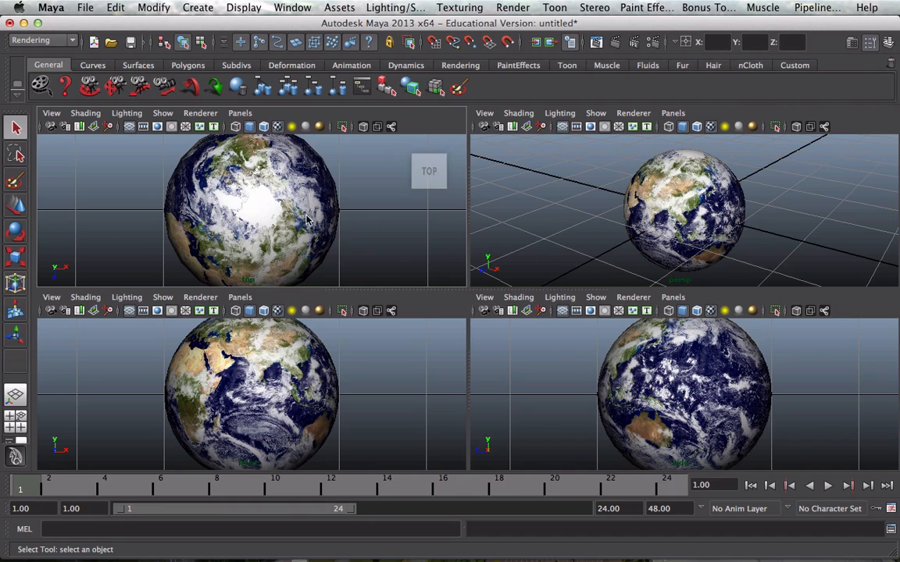
Open the Create menu from the four-view layout to browse camera options
{"action": "left_click", "coordinate": [198, 7]}
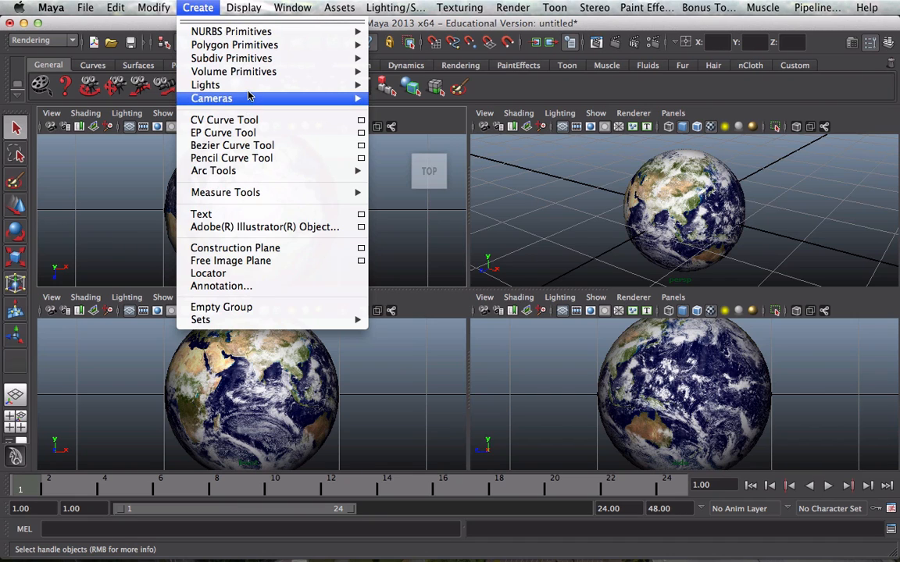
Add directionalLight1 to the scene and move it away from the globe
{"action": "left_click", "coordinate": [383, 260]}
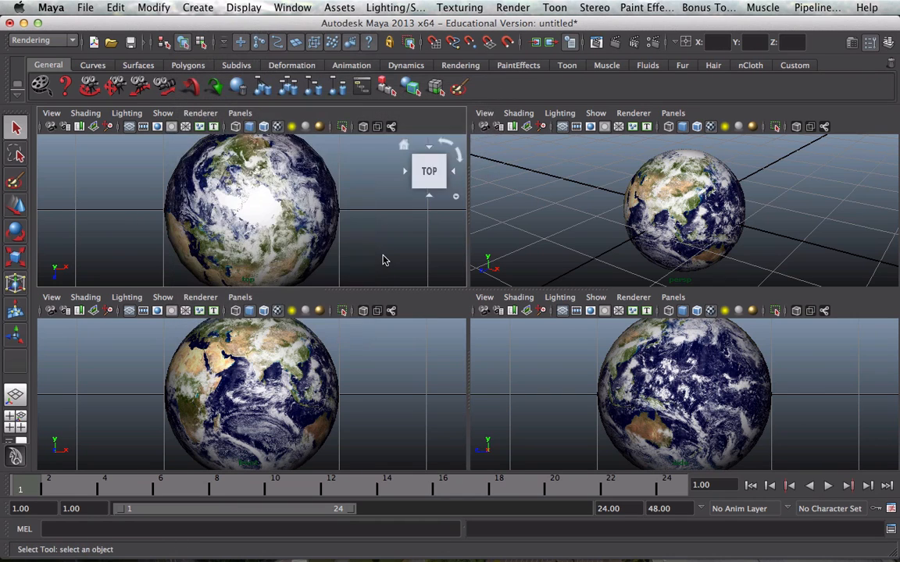
{"action": "mouse_move", "coordinate": [354, 238]}
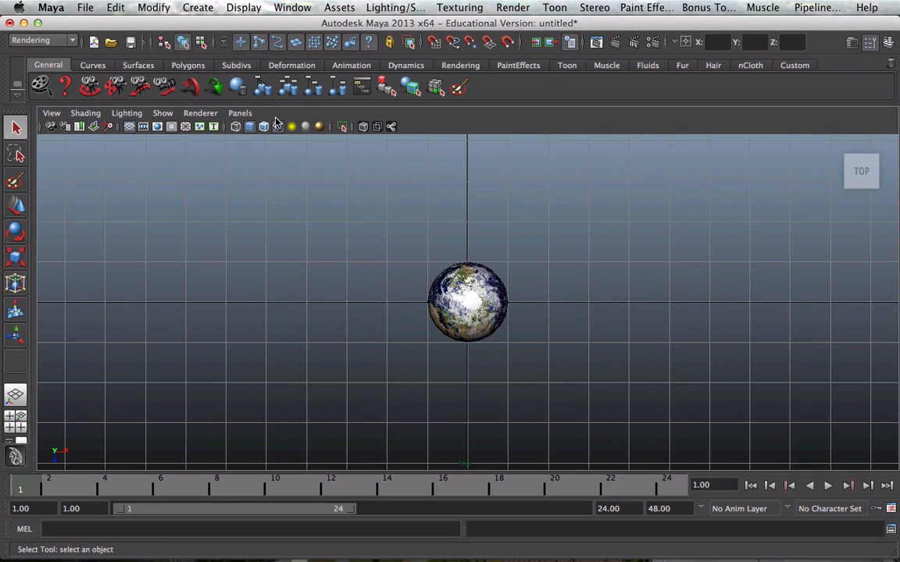
{"action": "left_click", "coordinate": [197, 7]}
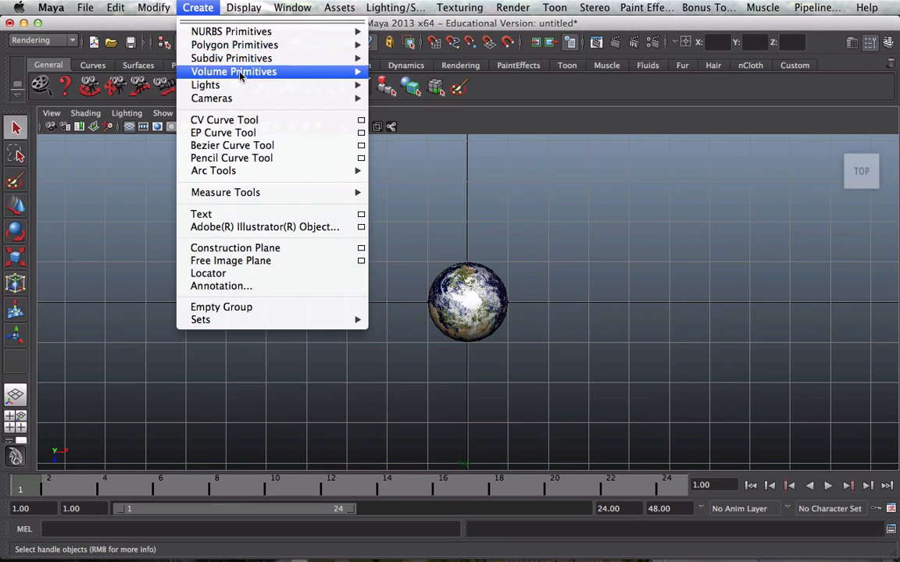
{"action": "mouse_move", "coordinate": [205, 84]}
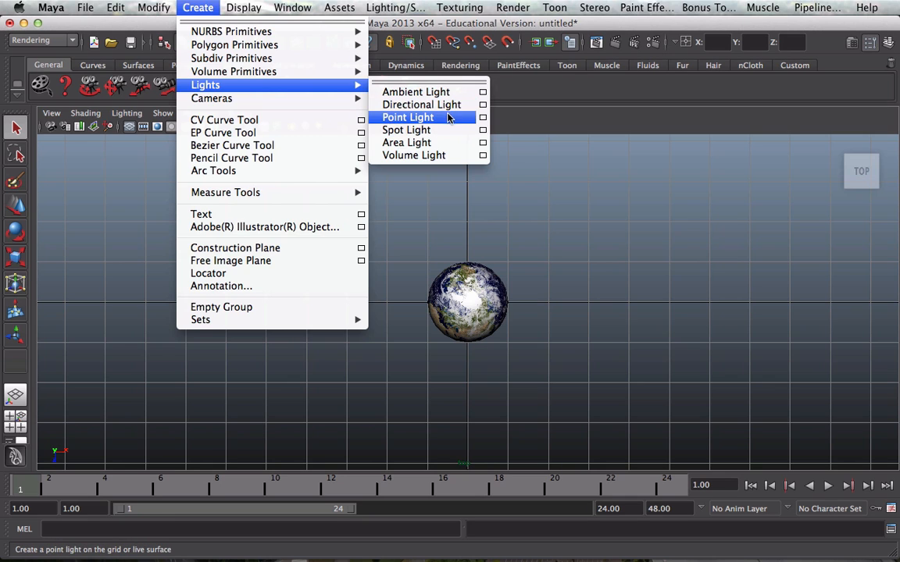
{"action": "left_click", "coordinate": [421, 103]}
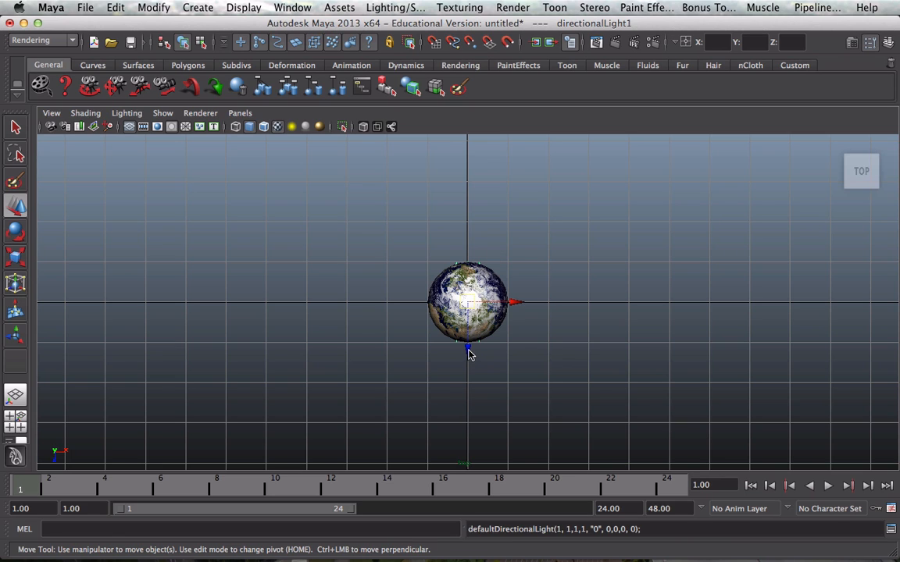
{"action": "left_click_drag", "start_coordinate": [468, 348], "coordinate": [469, 457]}
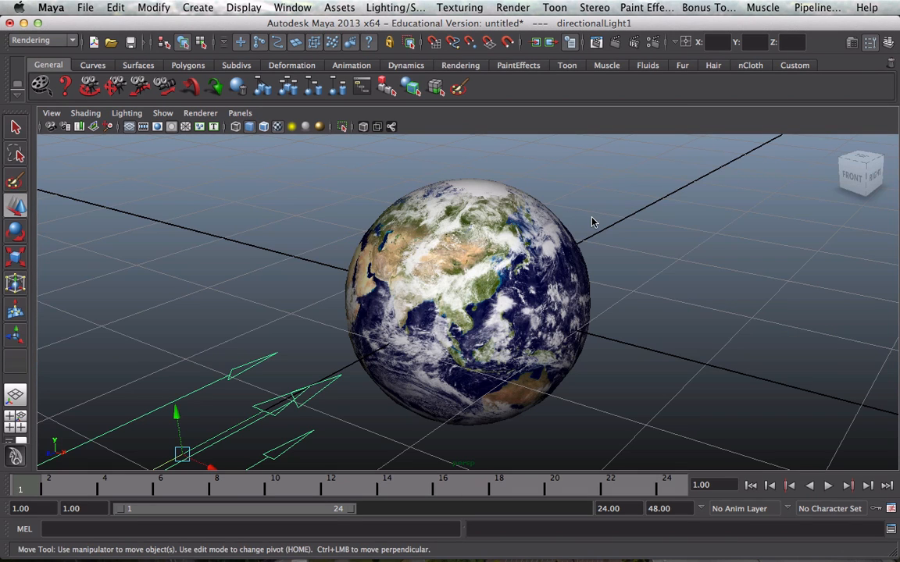
{"action": "mouse_move", "coordinate": [601, 217]}
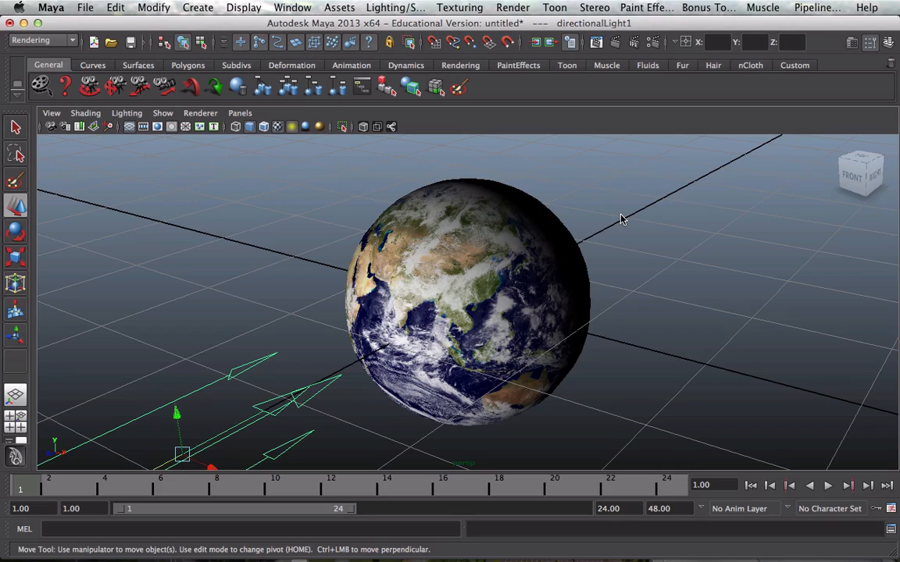
{"action": "left_click_drag", "start_coordinate": [621, 219], "coordinate": [588, 223]}
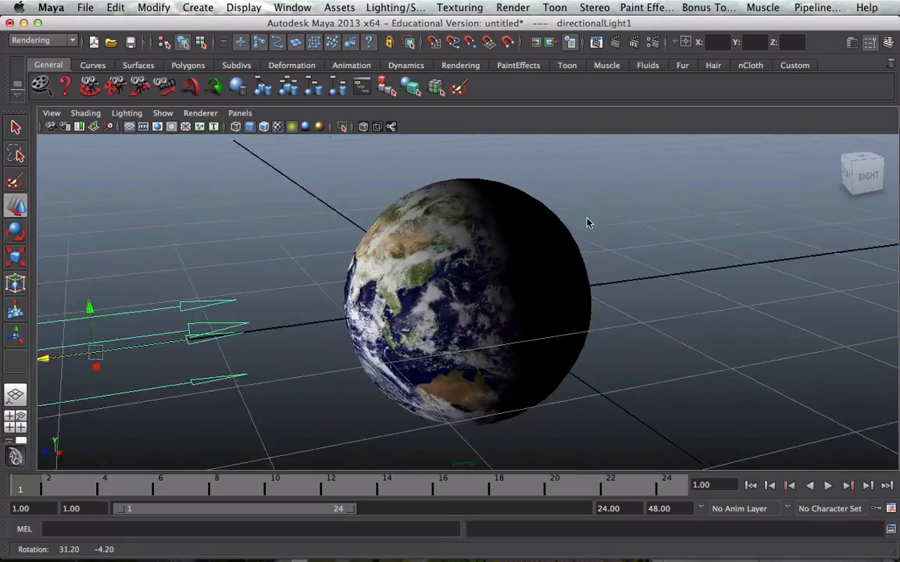
{"action": "left_click_drag", "start_coordinate": [589, 223], "coordinate": [544, 216]}
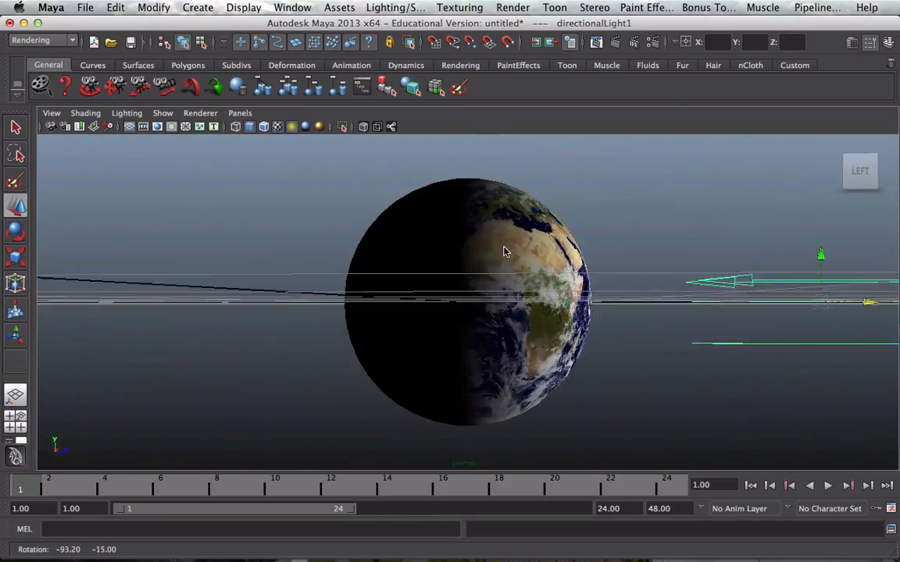
{"action": "left_click_drag", "start_coordinate": [503, 251], "coordinate": [437, 256]}
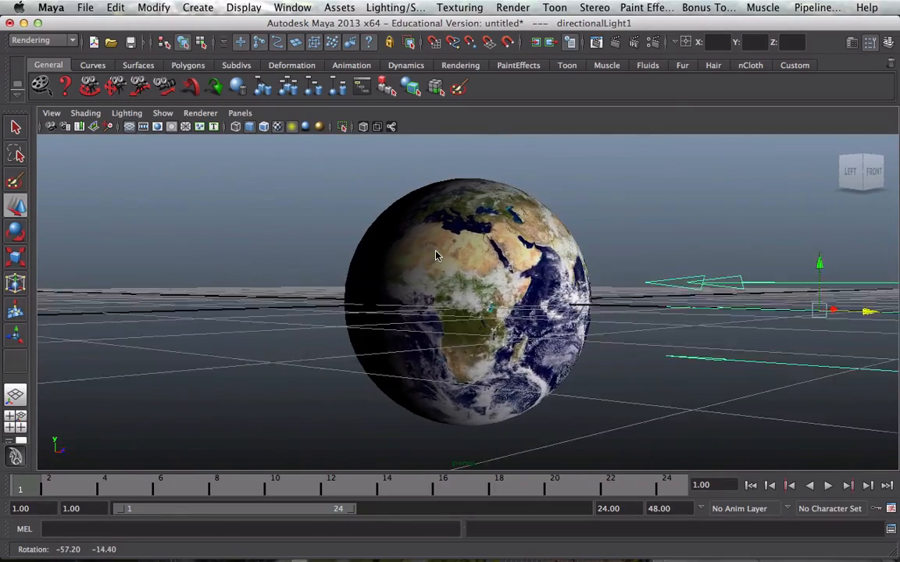
{"action": "left_click_drag", "start_coordinate": [438, 256], "coordinate": [433, 262]}
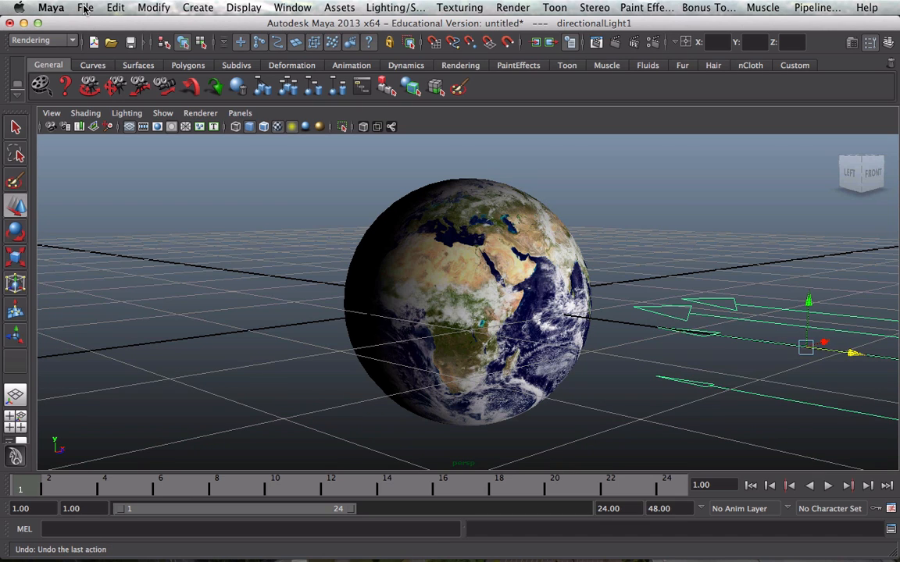
{"action": "mouse_move", "coordinate": [86, 9]}
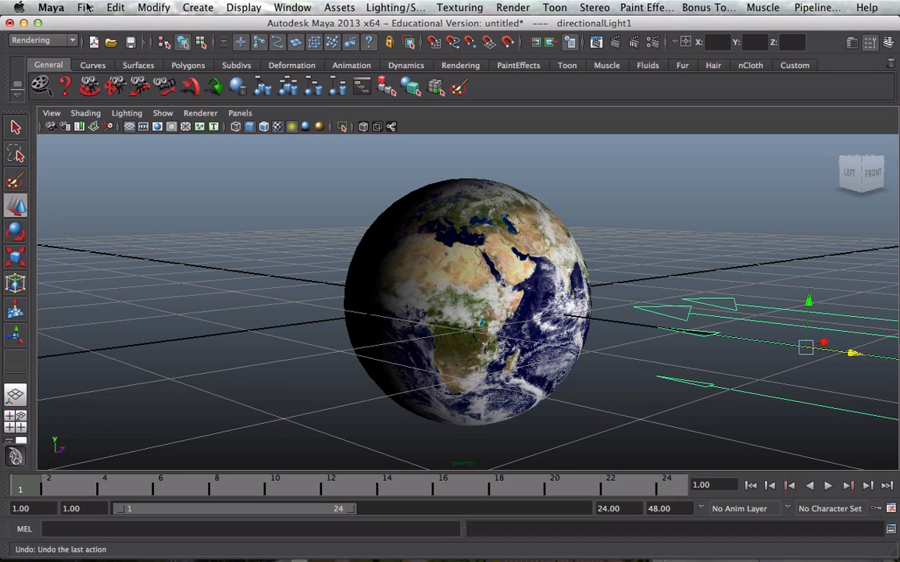
Save the scene with Save Scene As under the file name planetearth
{"action": "left_click", "coordinate": [85, 7]}
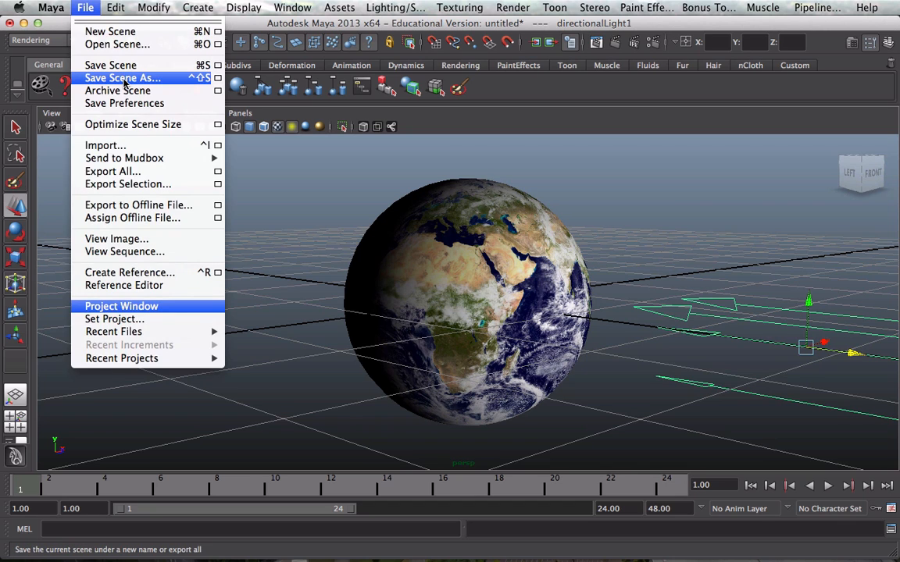
{"action": "left_click", "coordinate": [121, 78]}
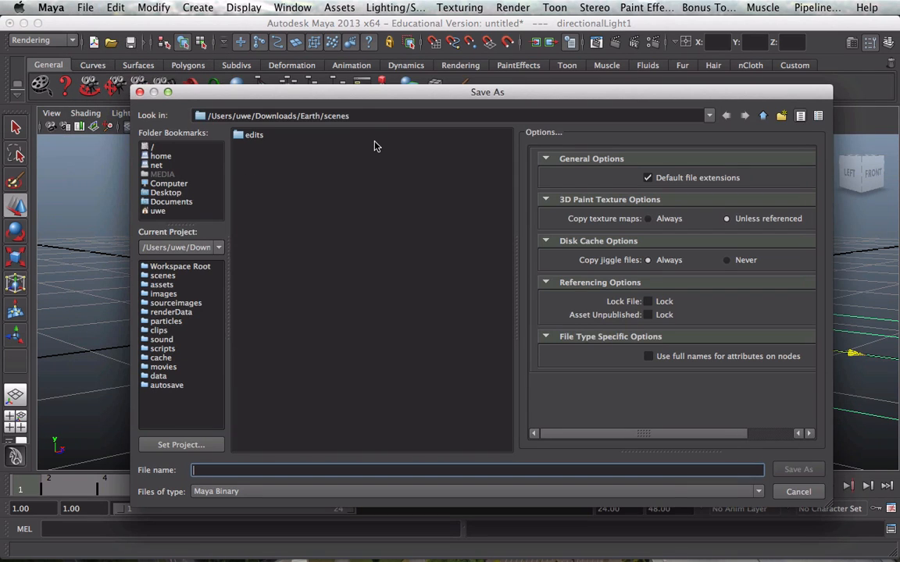
{"action": "mouse_move", "coordinate": [325, 155]}
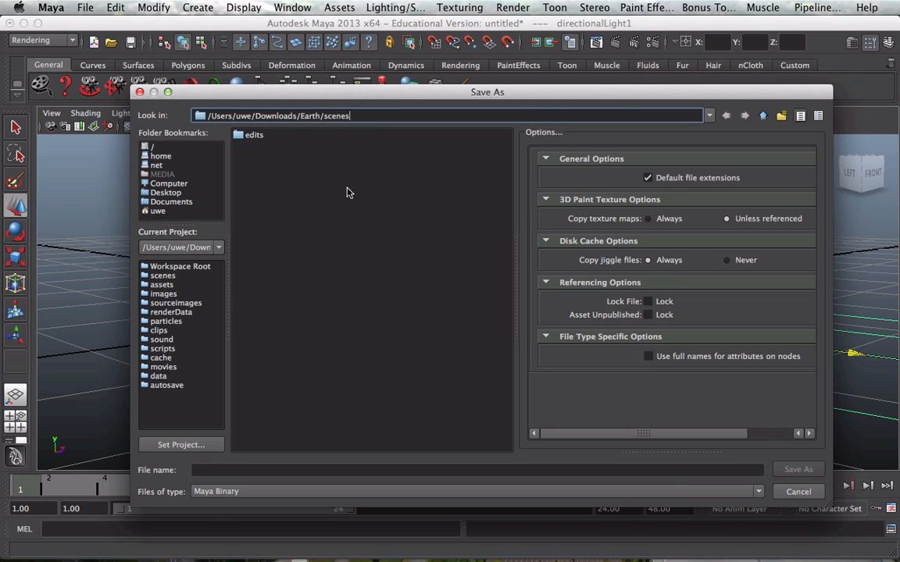
{"action": "left_click", "coordinate": [476, 470]}
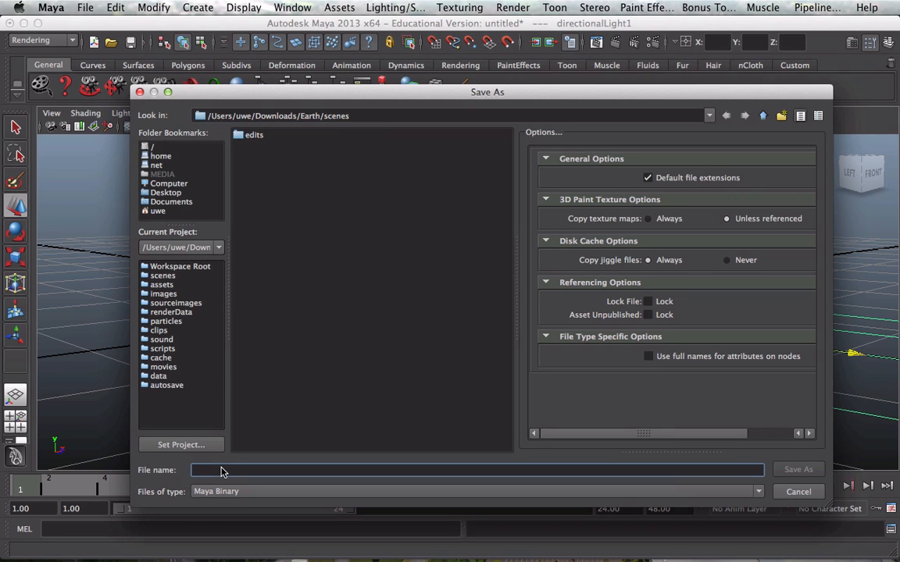
{"action": "type", "text": "planet"}
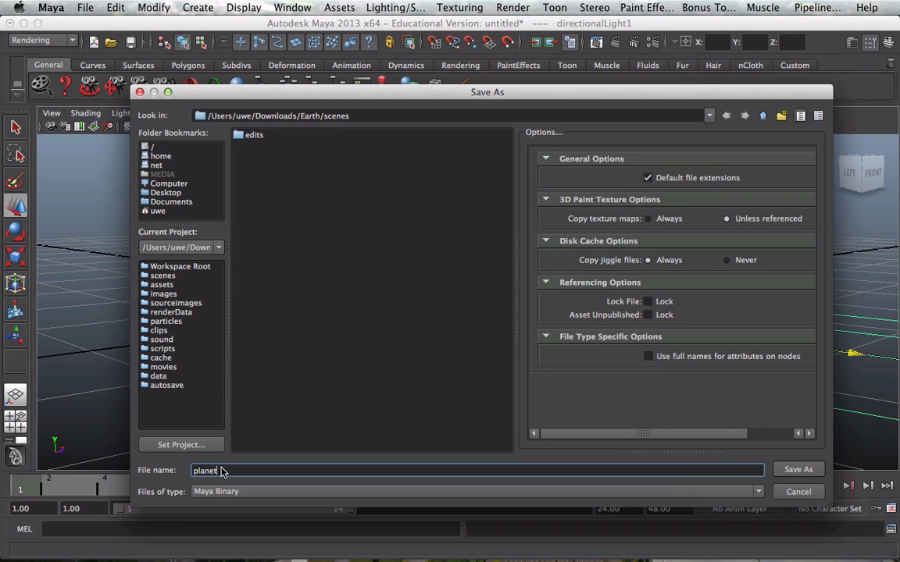
{"action": "type", "text": "arth"}
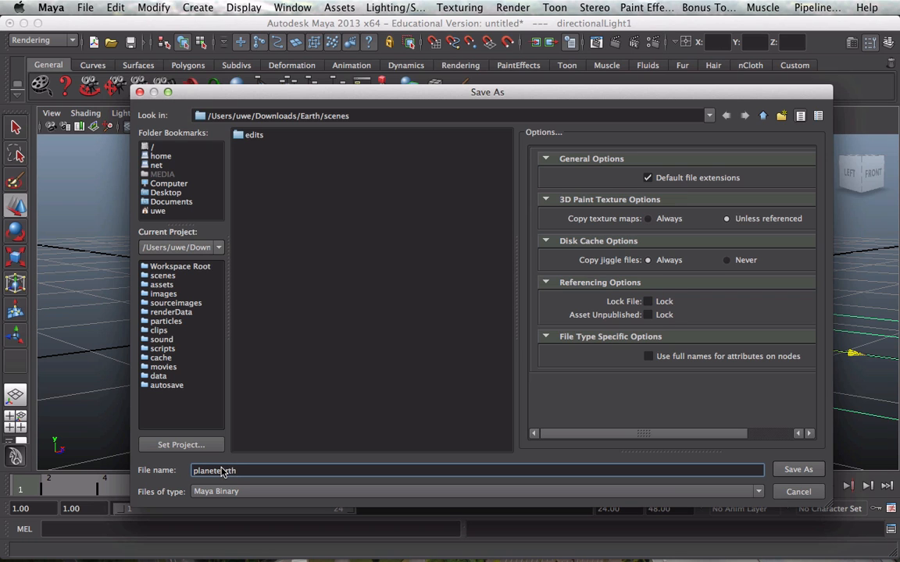
{"action": "left_click", "coordinate": [798, 469]}
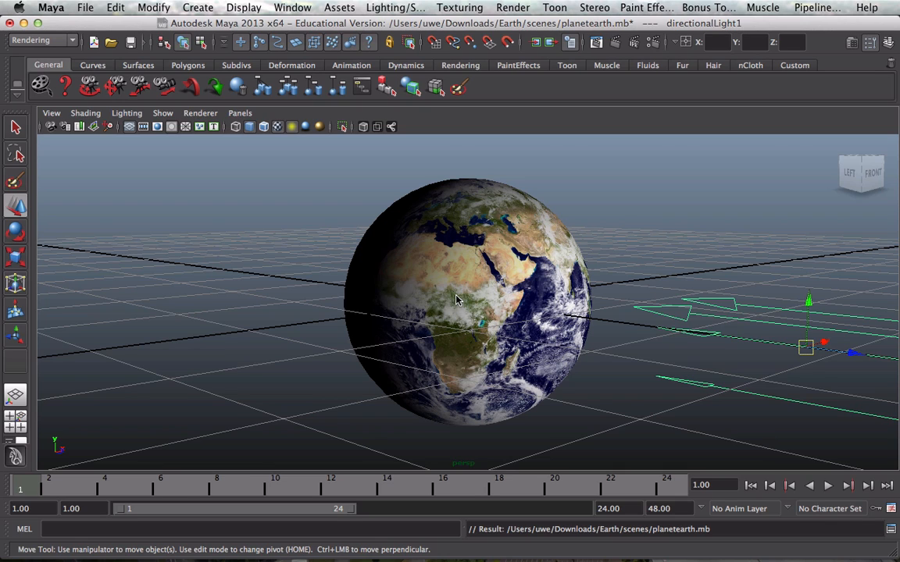
{"action": "mouse_move", "coordinate": [215, 462]}
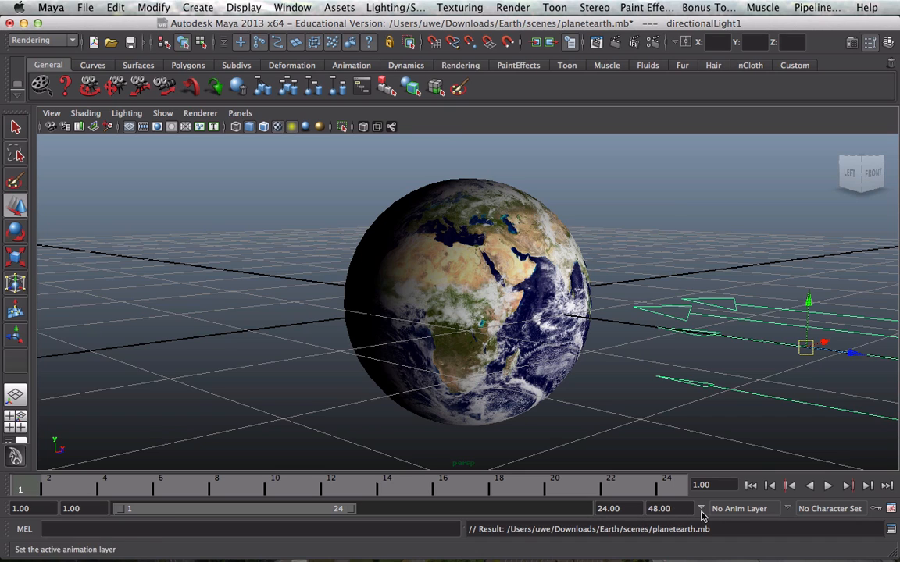
Set the playback end time field to 720
{"action": "left_click", "coordinate": [664, 508]}
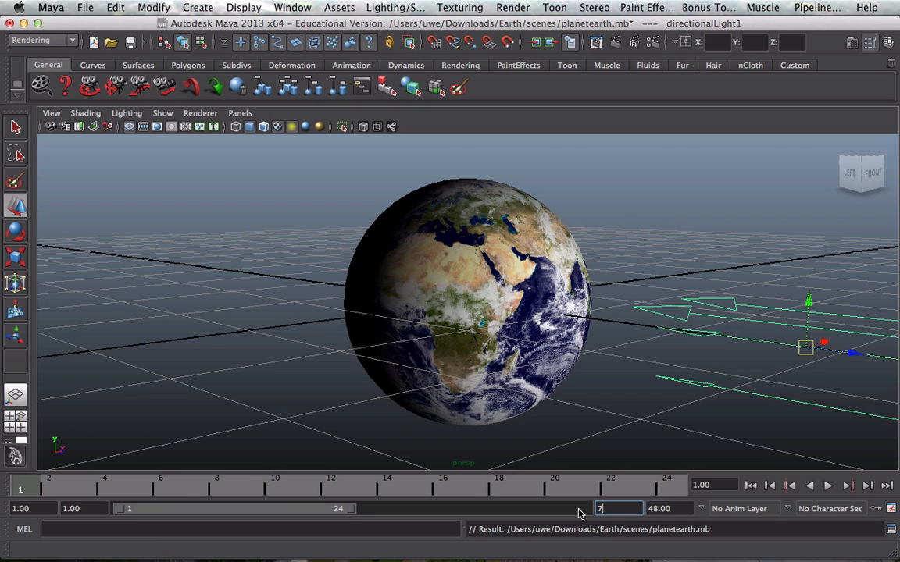
{"action": "type", "text": "720.00"}
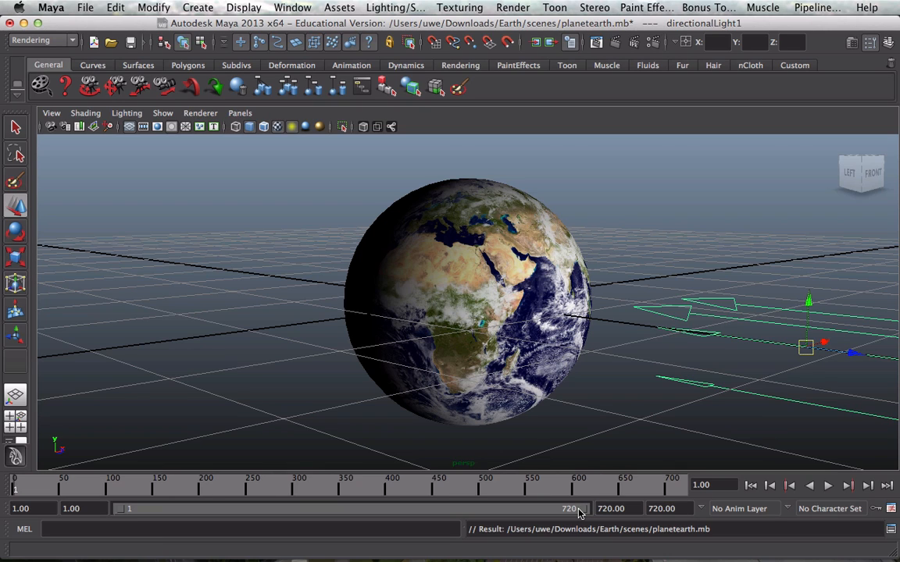
{"action": "mouse_move", "coordinate": [666, 493]}
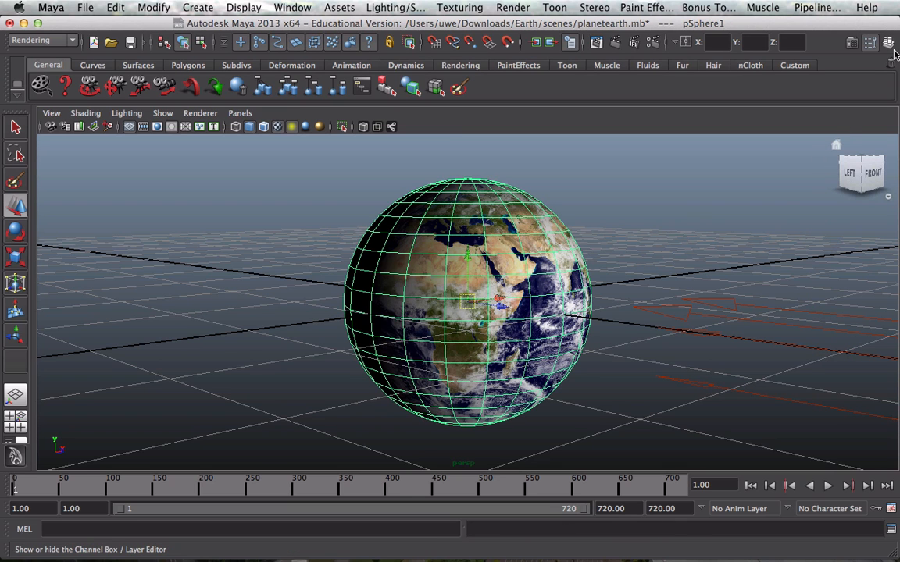
Show the Channel Box listing pSphere1's translate, rotate and scale values
{"action": "left_click", "coordinate": [888, 43]}
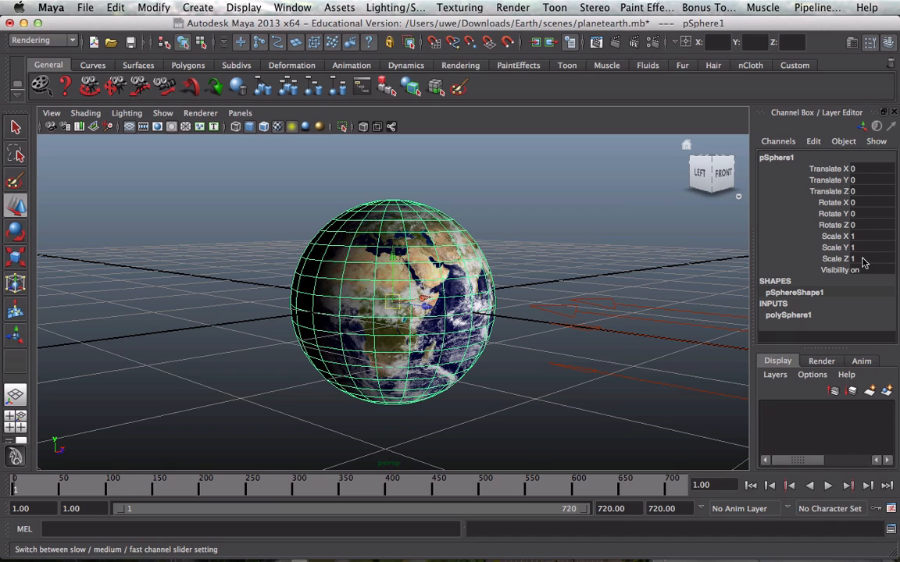
{"action": "mouse_move", "coordinate": [837, 236]}
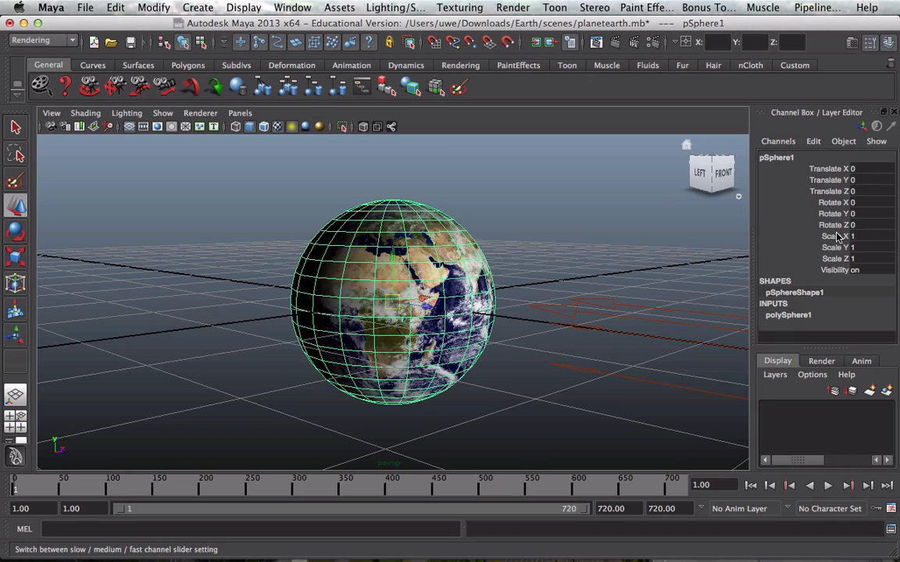
{"action": "mouse_move", "coordinate": [829, 212]}
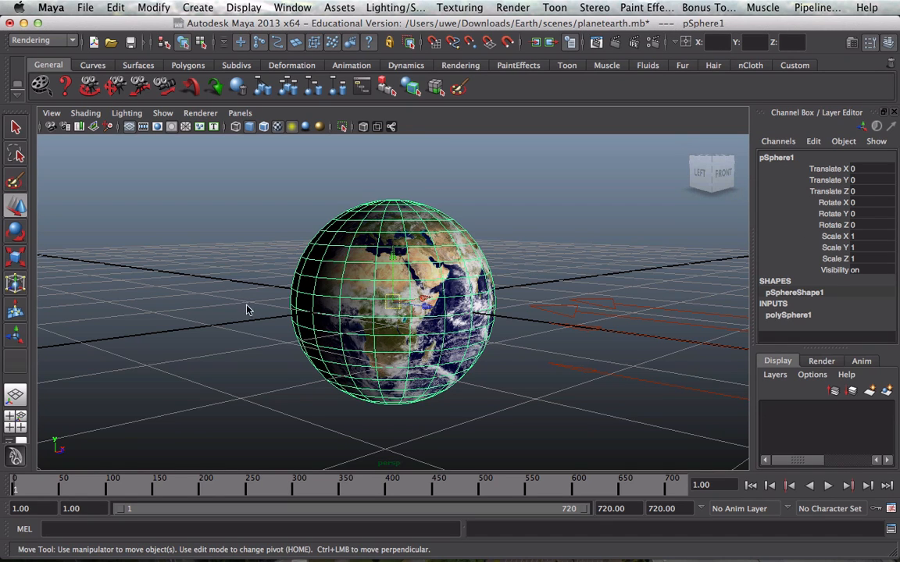
{"action": "mouse_move", "coordinate": [617, 323]}
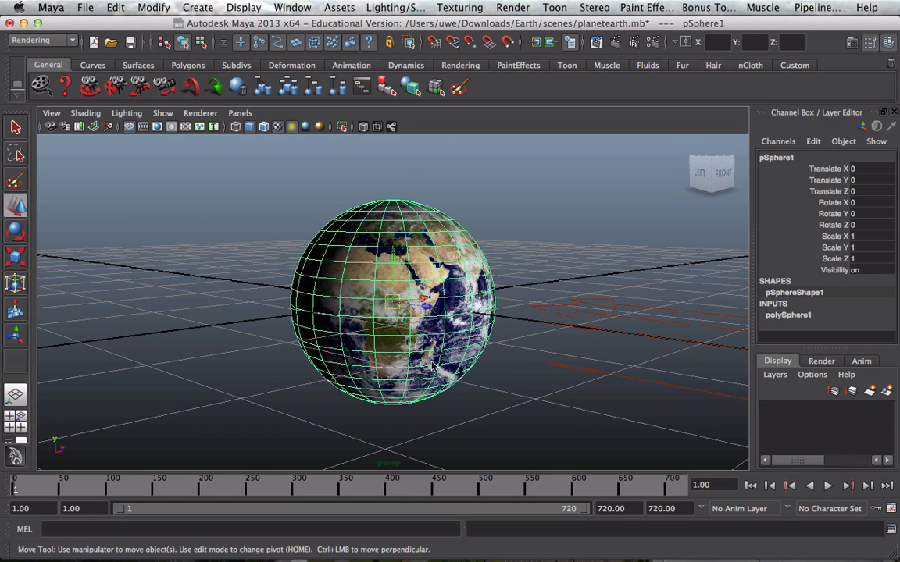
{"action": "mouse_move", "coordinate": [383, 305]}
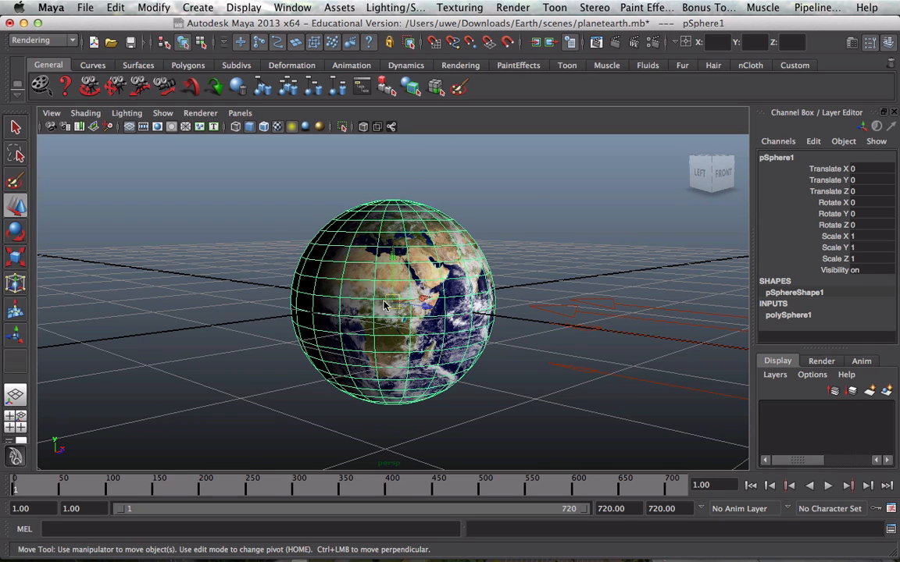
{"action": "mouse_move", "coordinate": [393, 303]}
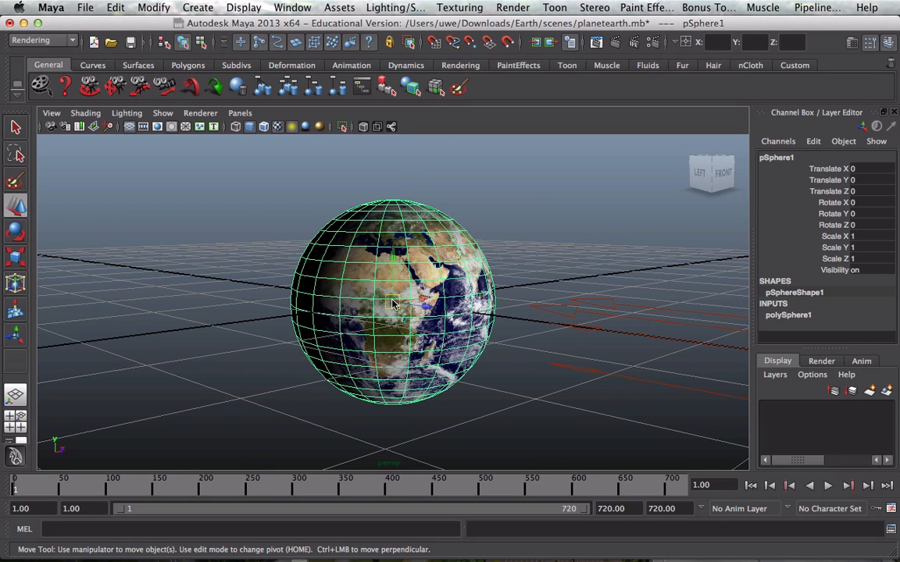
{"action": "mouse_move", "coordinate": [514, 283]}
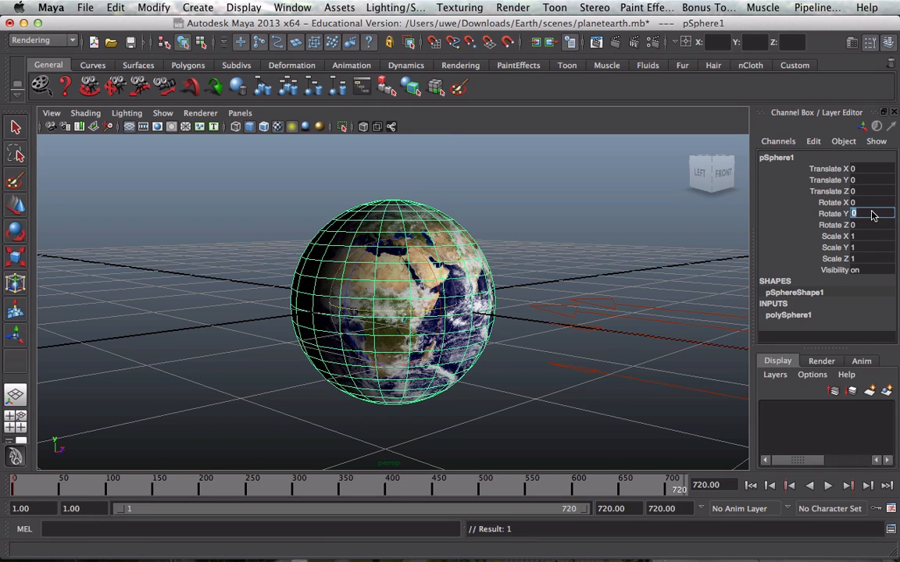
Key Rotate Y at 360 on the sphere, then return to frame 1
{"action": "type", "text": "360"}
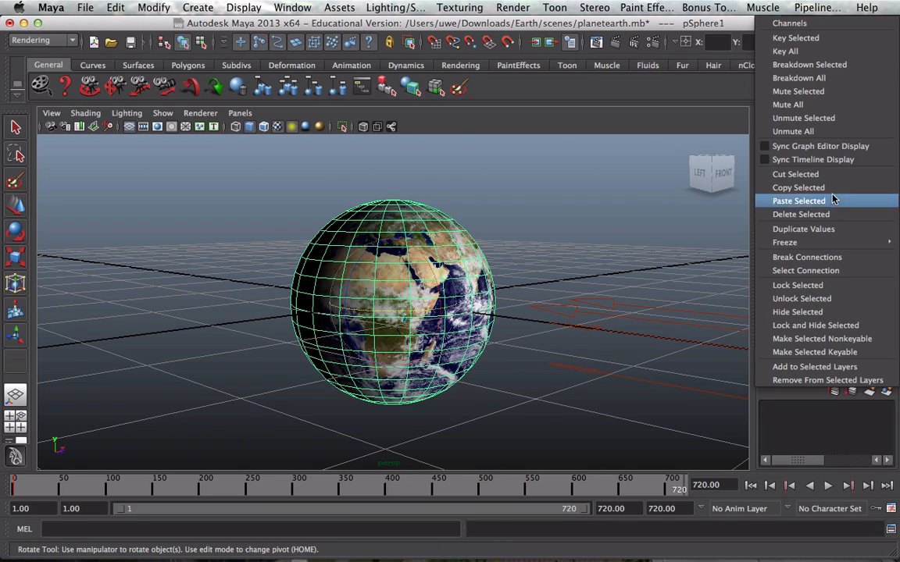
{"action": "left_click", "coordinate": [798, 201]}
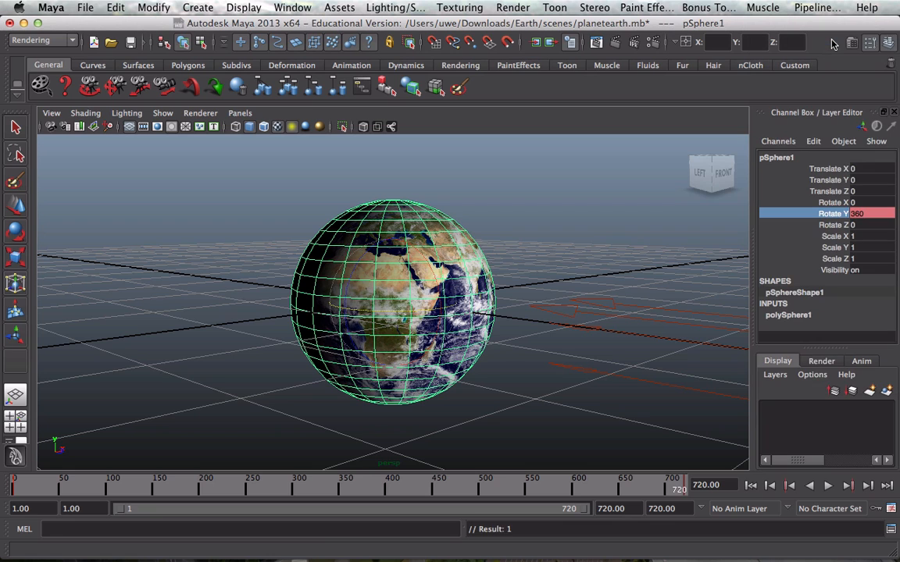
{"action": "left_click", "coordinate": [826, 485]}
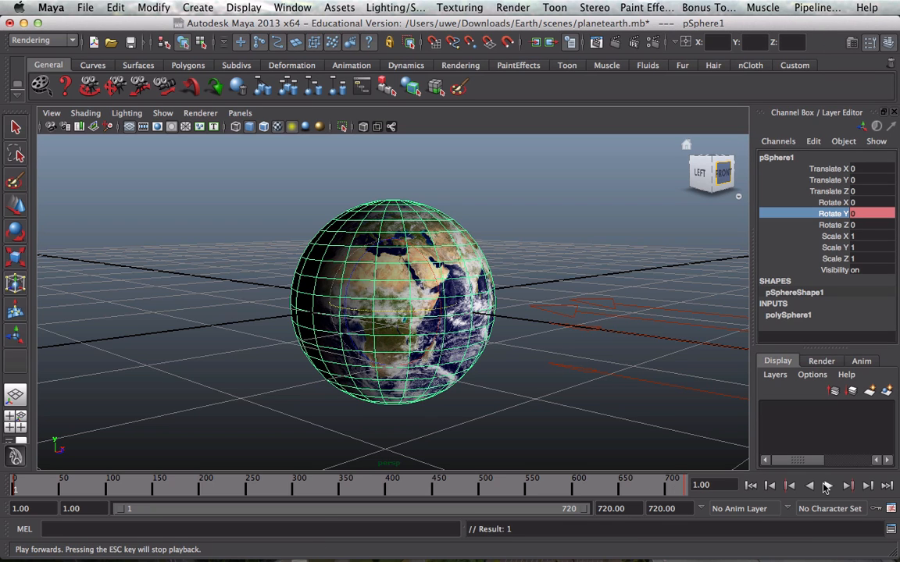
{"action": "left_click", "coordinate": [827, 485]}
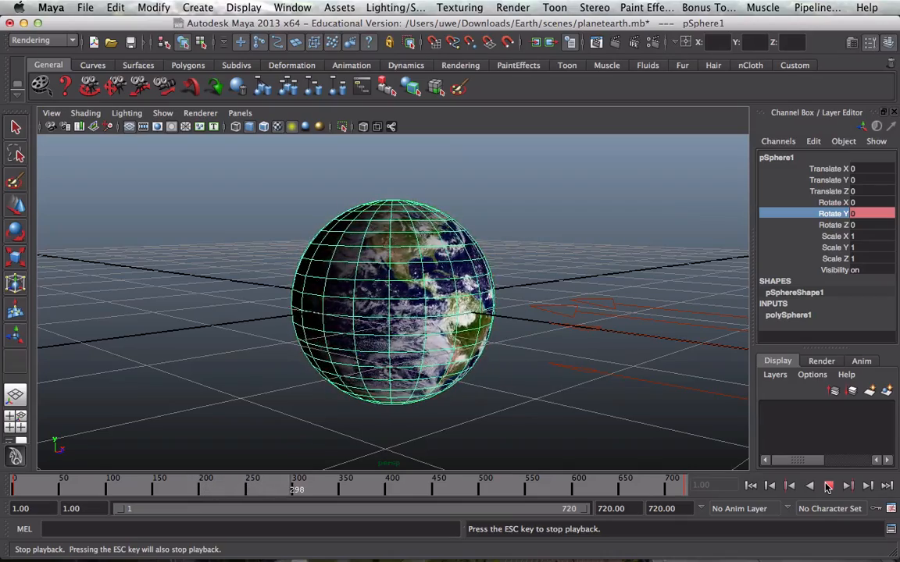
{"action": "left_click", "coordinate": [827, 485]}
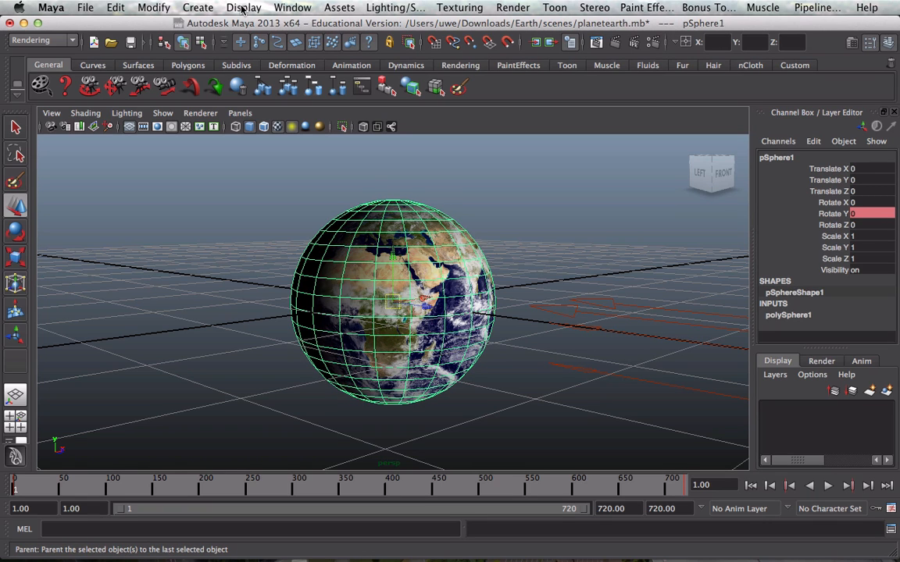
Set the Rotate Y keys to linear tangents in the Graph Editor and deselect them
{"action": "left_click", "coordinate": [292, 7]}
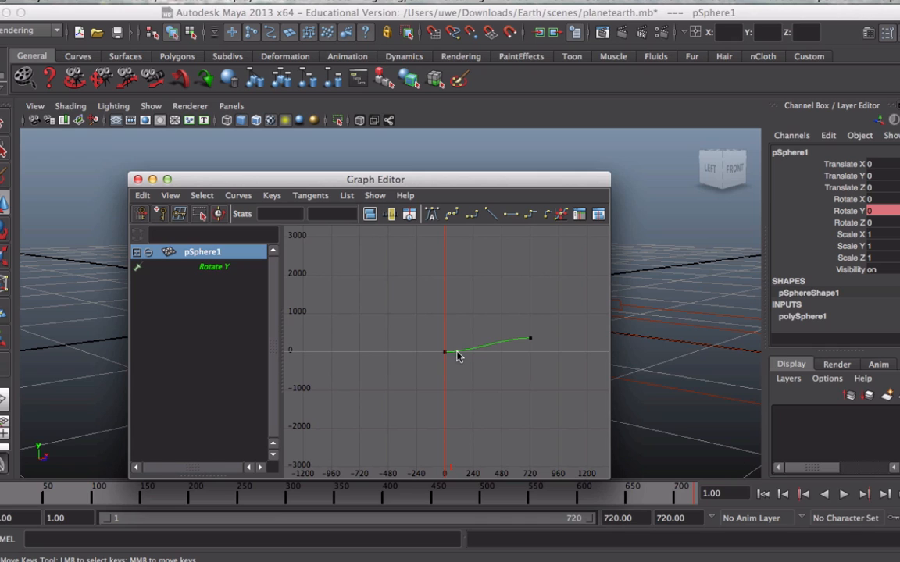
{"action": "mouse_move", "coordinate": [448, 360]}
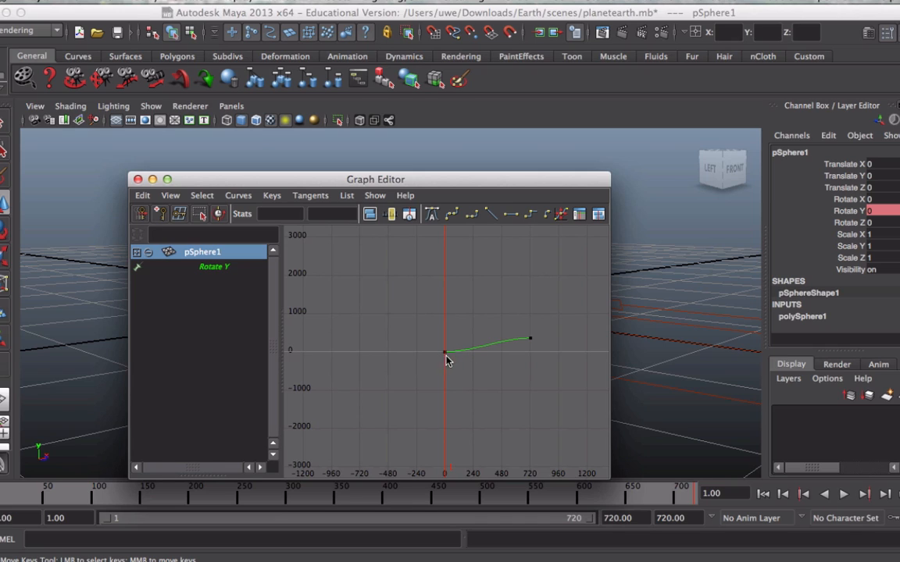
{"action": "mouse_move", "coordinate": [455, 361]}
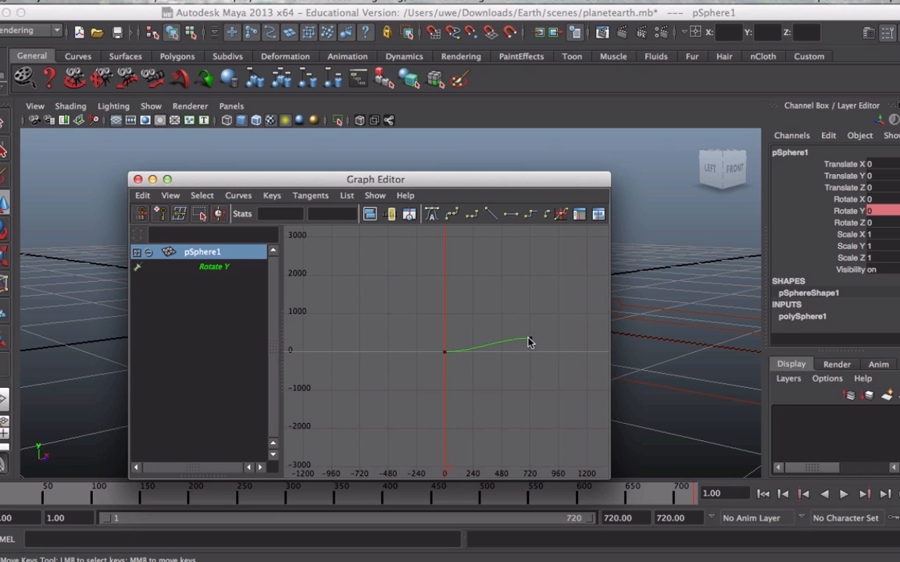
{"action": "mouse_move", "coordinate": [516, 348]}
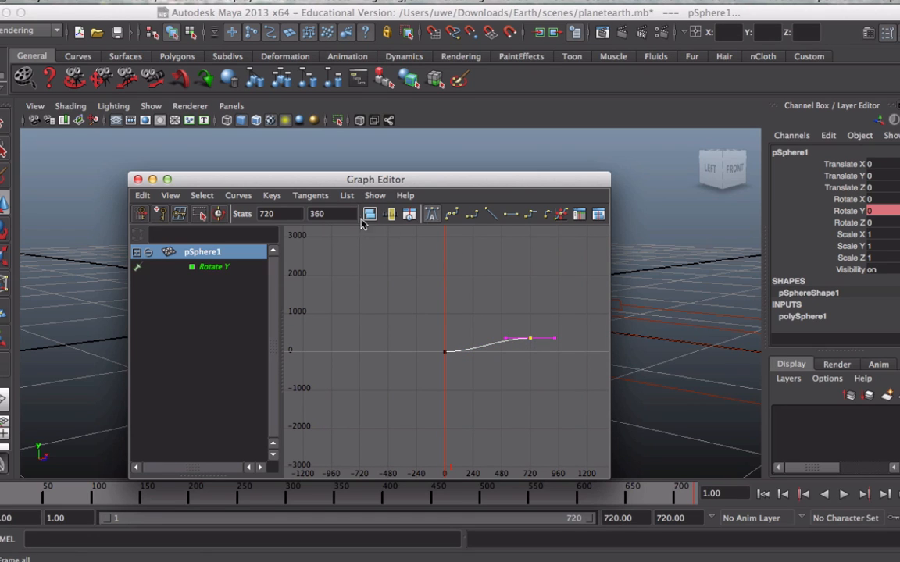
{"action": "left_click", "coordinate": [310, 195]}
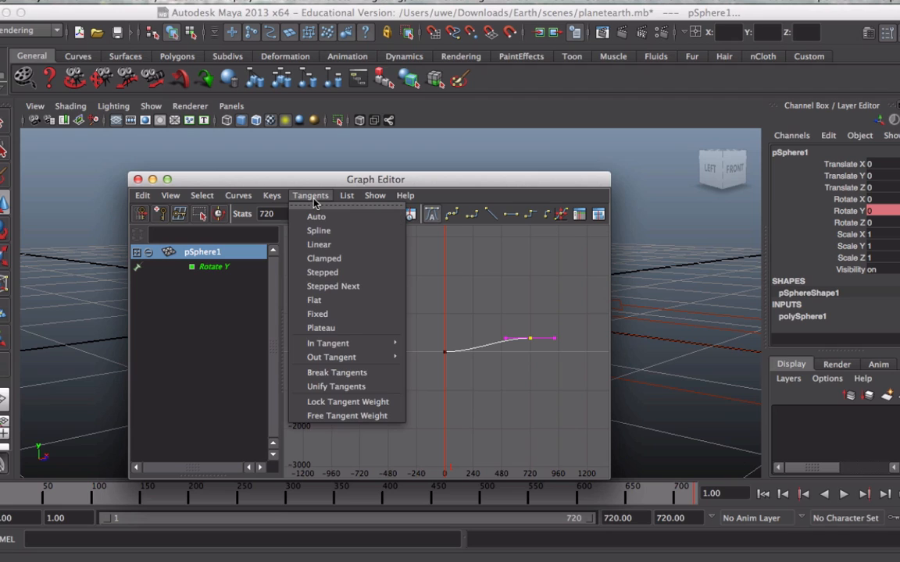
{"action": "left_click", "coordinate": [315, 217]}
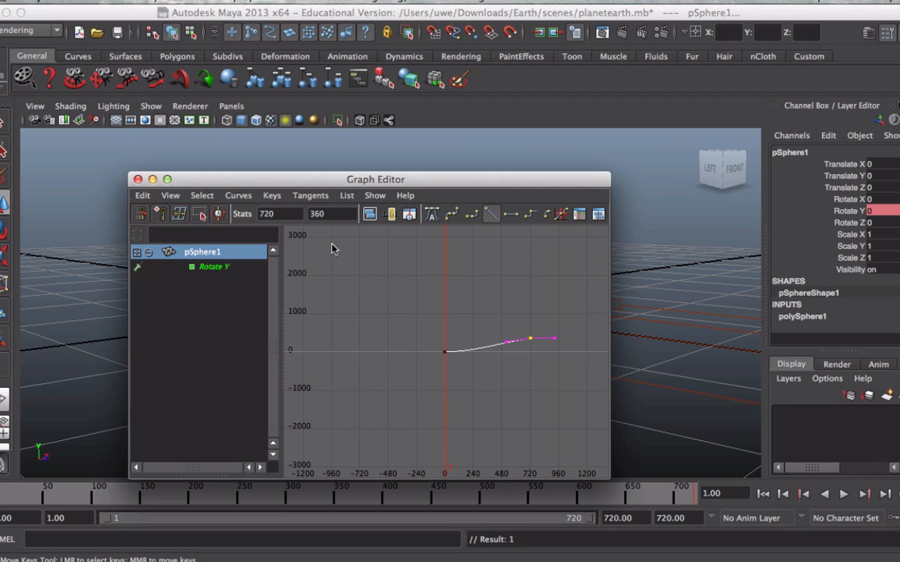
{"action": "left_click", "coordinate": [444, 353]}
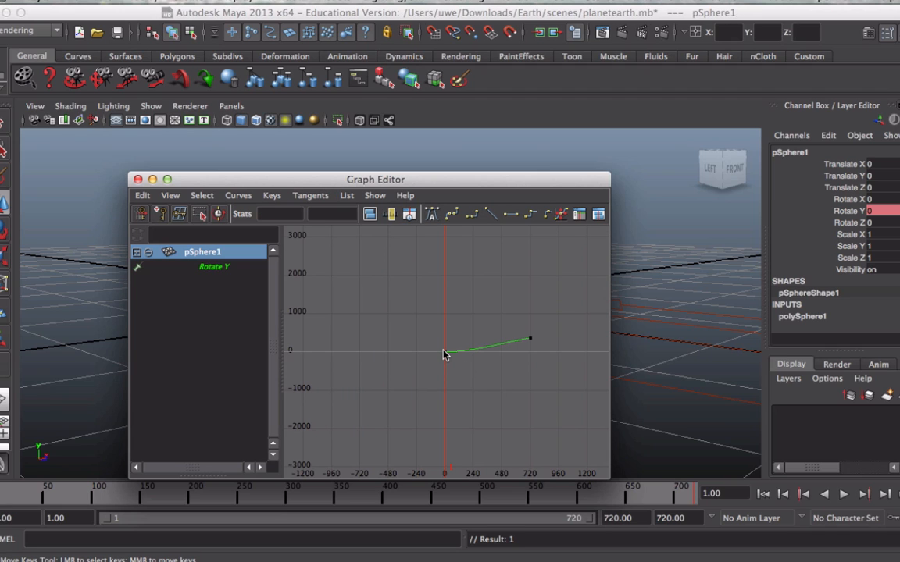
{"action": "left_click", "coordinate": [310, 195]}
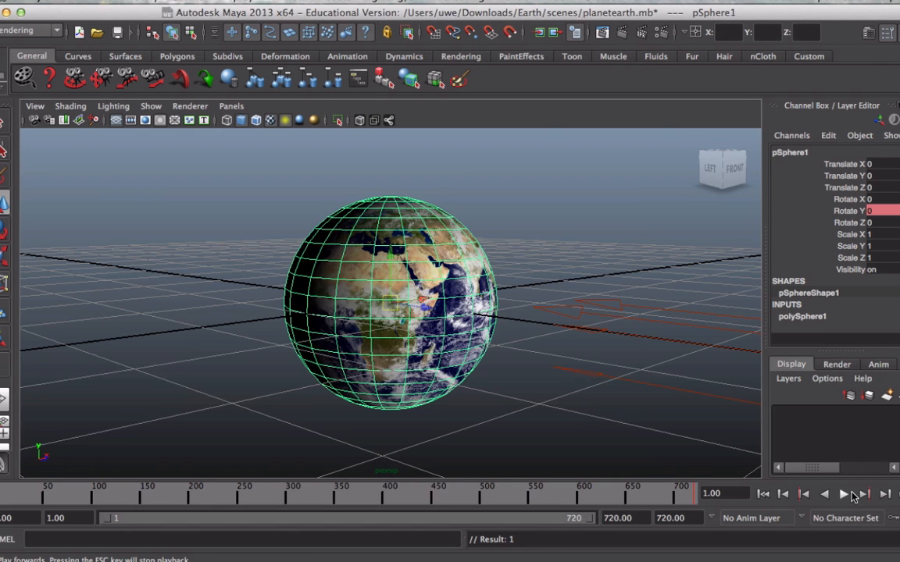
{"action": "left_click", "coordinate": [842, 494]}
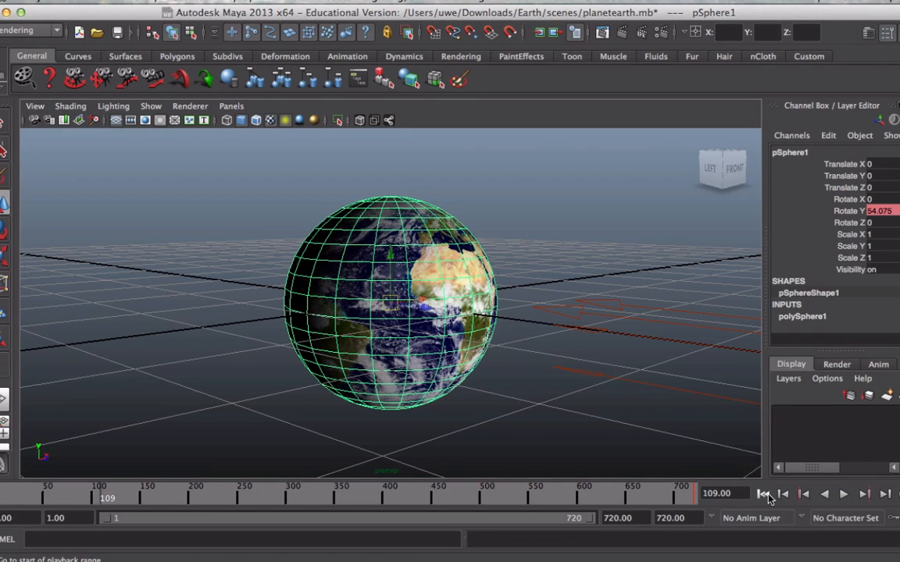
{"action": "left_click", "coordinate": [763, 494]}
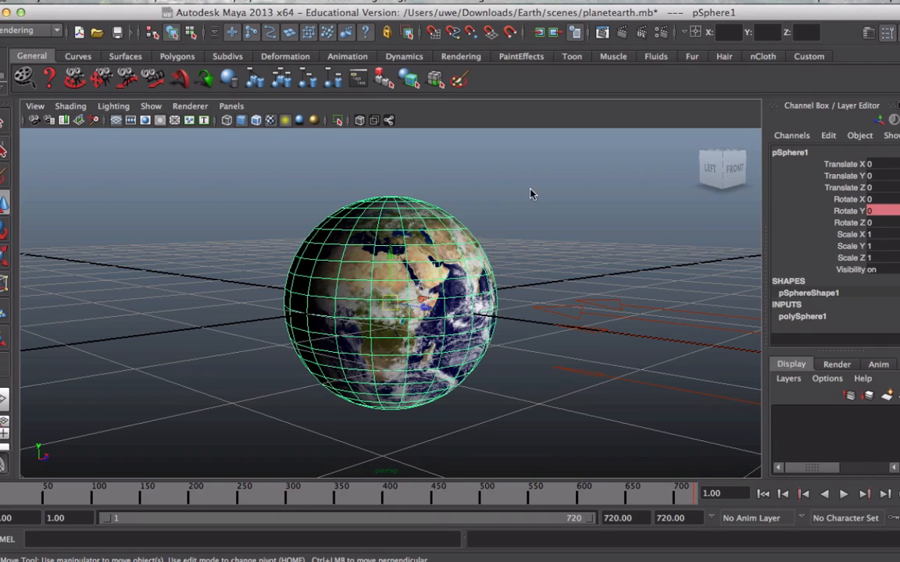
Switch to the four-view layout, select the Earth sphere and enter 2 for Rotate Z
{"action": "key", "text": "space"}
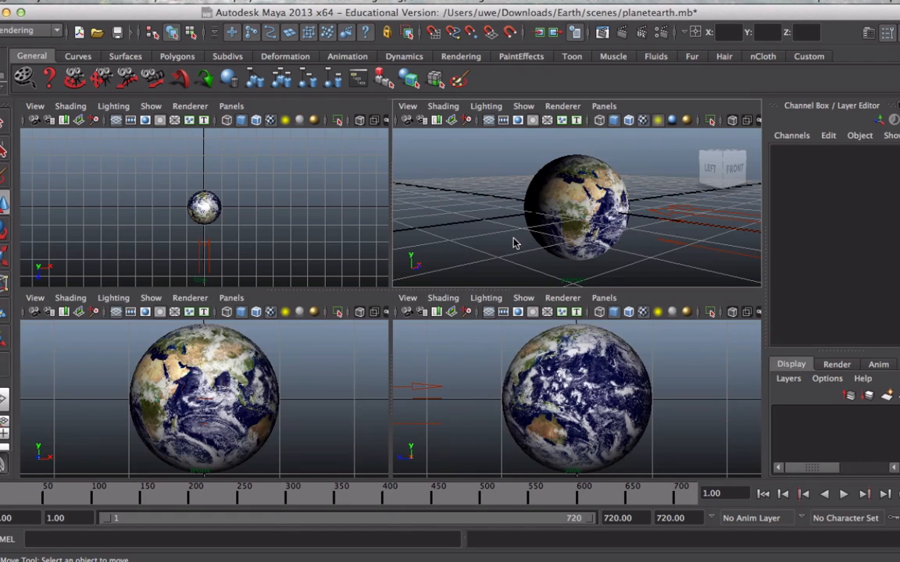
{"action": "mouse_move", "coordinate": [560, 311]}
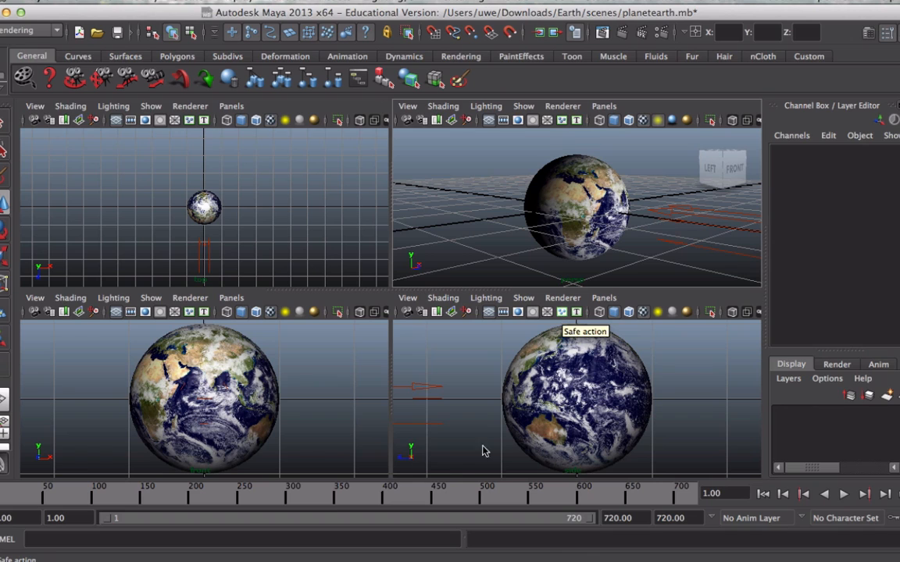
{"action": "mouse_move", "coordinate": [281, 436]}
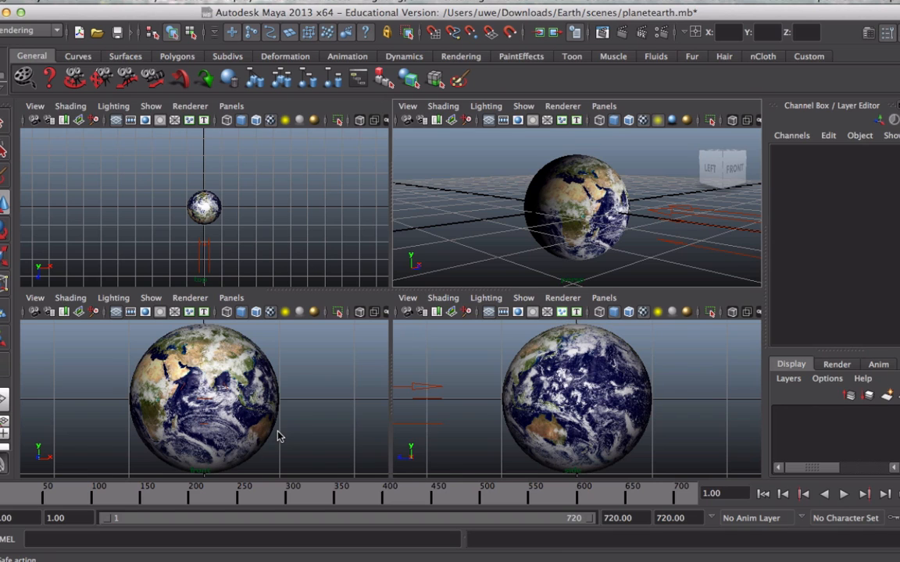
{"action": "left_click", "coordinate": [577, 398]}
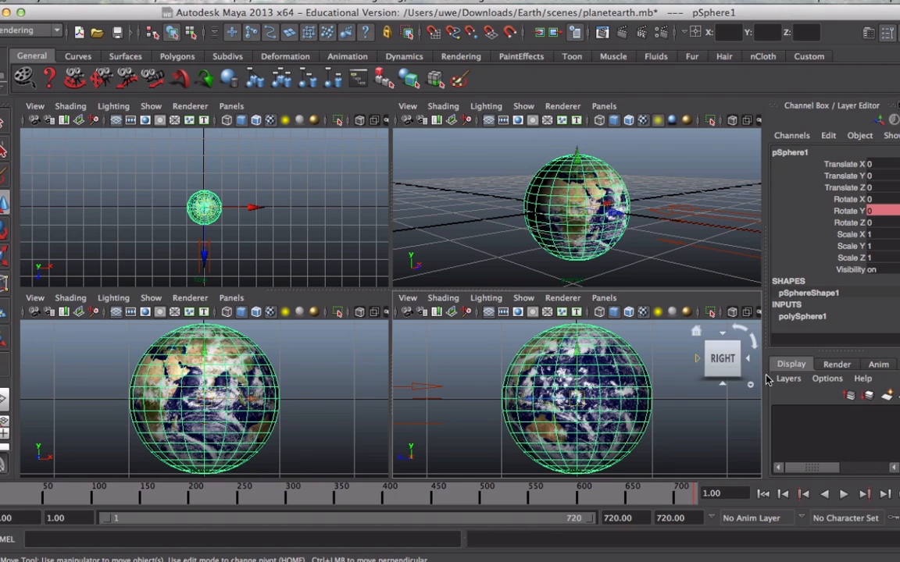
{"action": "left_click", "coordinate": [874, 223]}
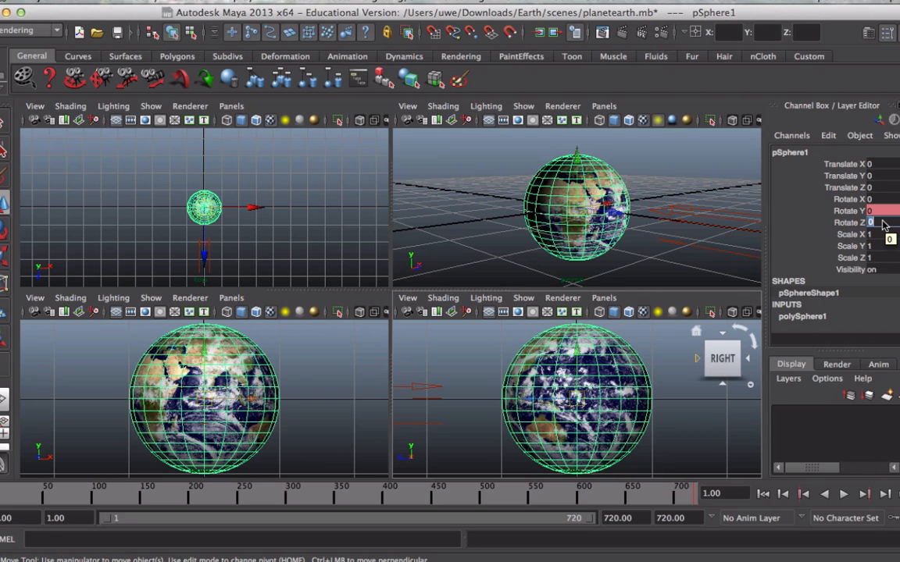
{"action": "type", "text": "2"}
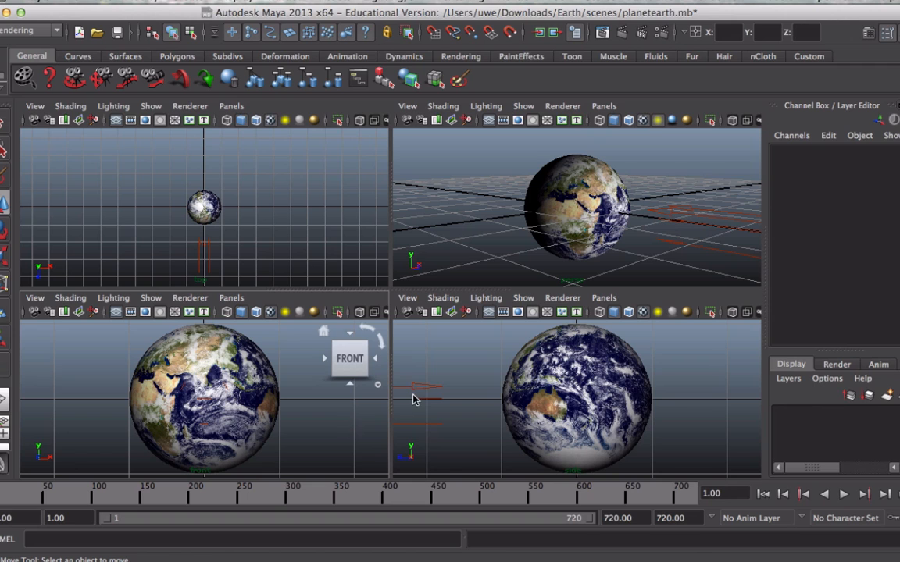
Play the Earth's spin in all four views, then maximize the perspective panel
{"action": "left_click", "coordinate": [842, 493]}
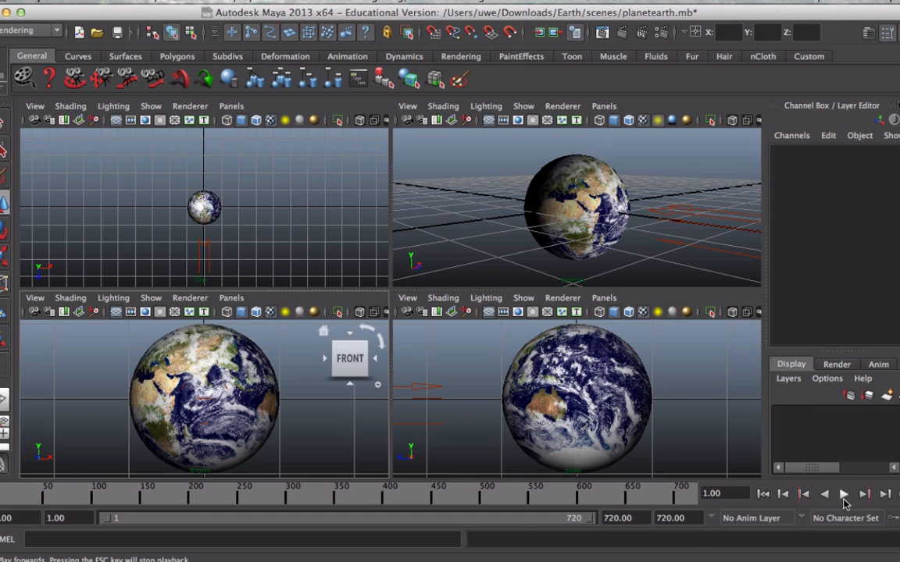
{"action": "left_click", "coordinate": [844, 494]}
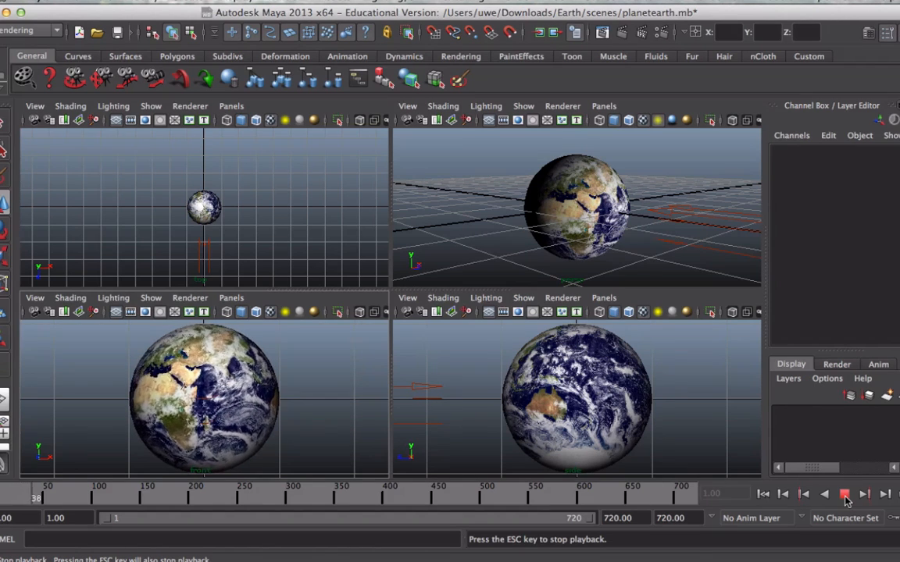
{"action": "left_click", "coordinate": [844, 493]}
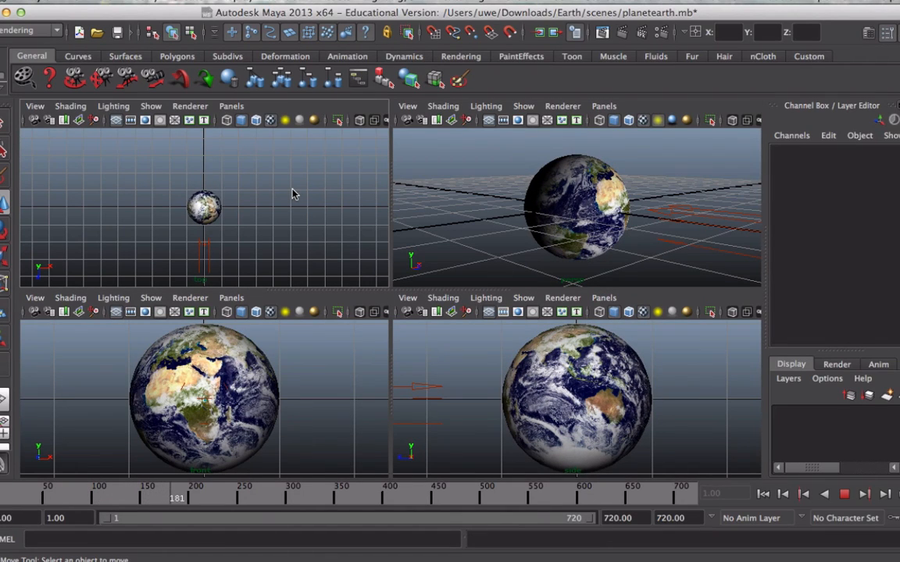
{"action": "left_click", "coordinate": [226, 497]}
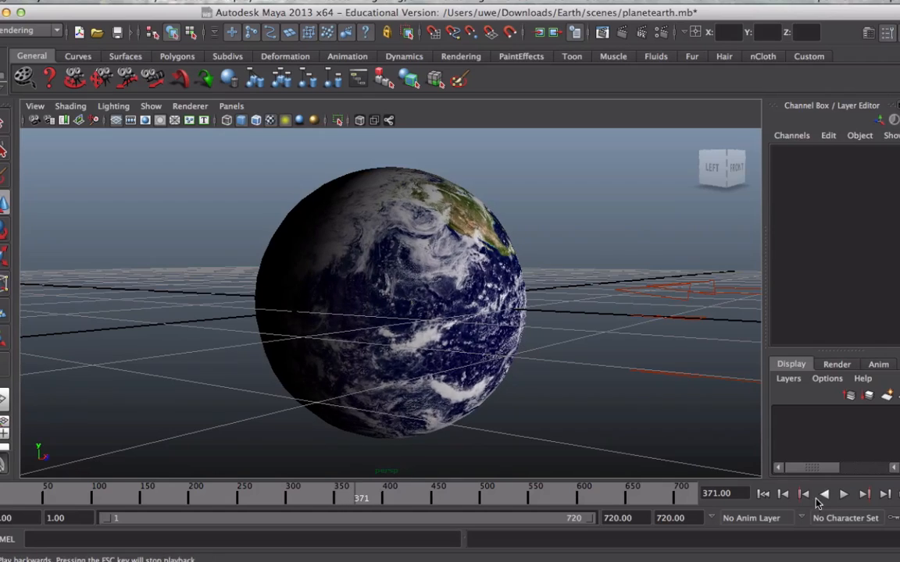
Play the animation backwards until the timeline reaches frame 1
{"action": "left_click", "coordinate": [780, 493]}
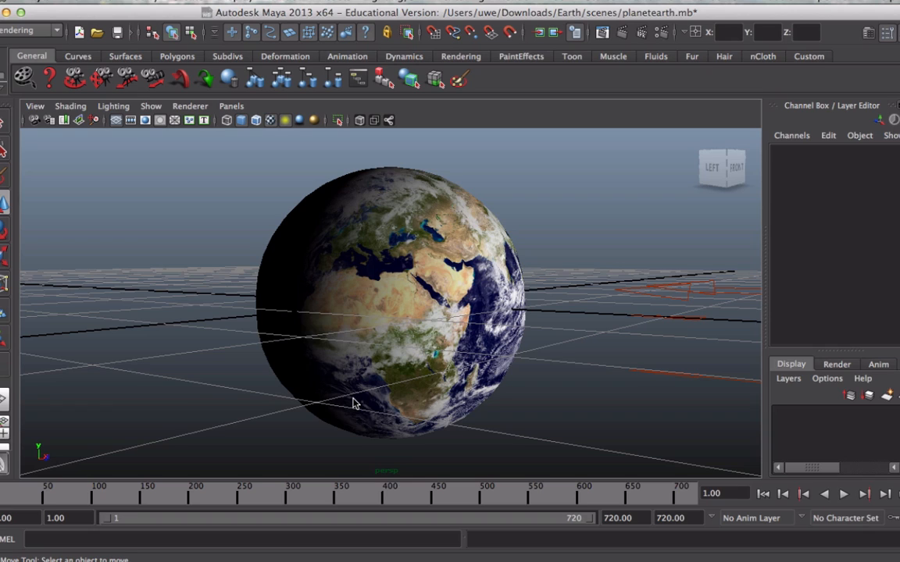
{"action": "mouse_move", "coordinate": [598, 367]}
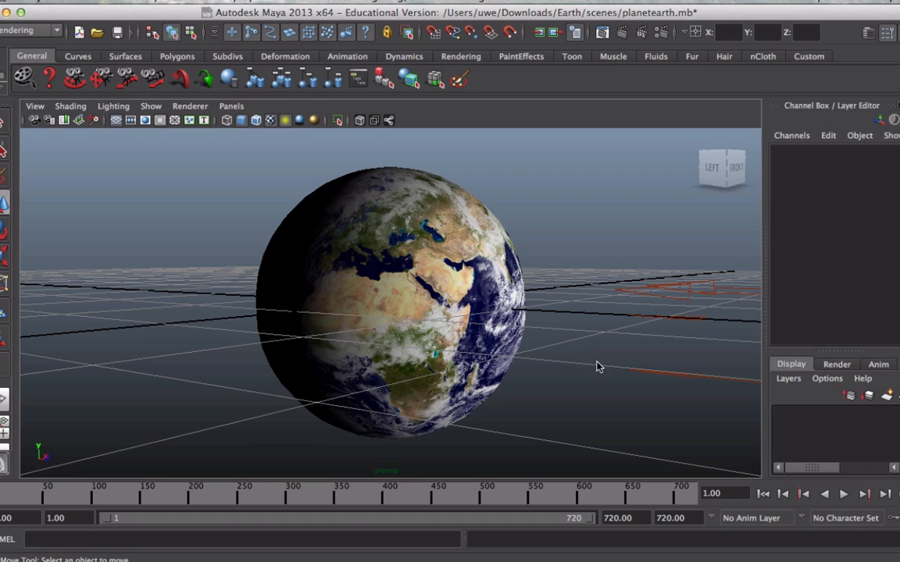
{"action": "mouse_move", "coordinate": [595, 373]}
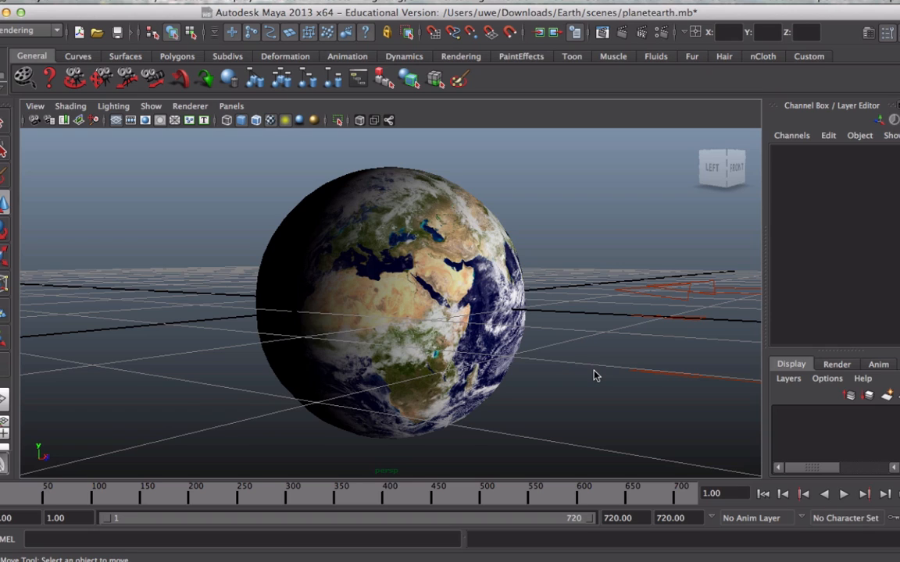